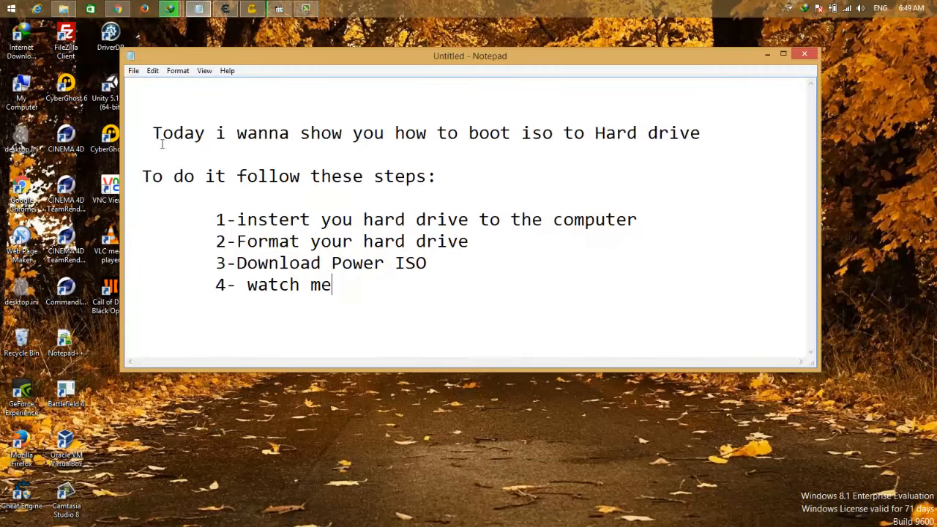
# Step: Bring File Explorer to This PC and select the newly inserted Anonymous (D:) USB drive
pyautogui.moveTo(152, 133); pyautogui.dragTo(630, 132)
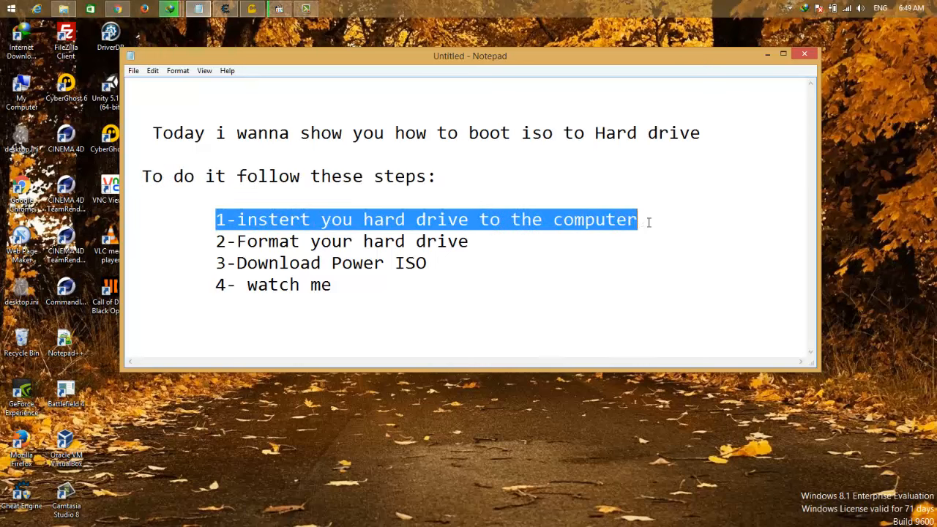
pyautogui.moveTo(124, 68)
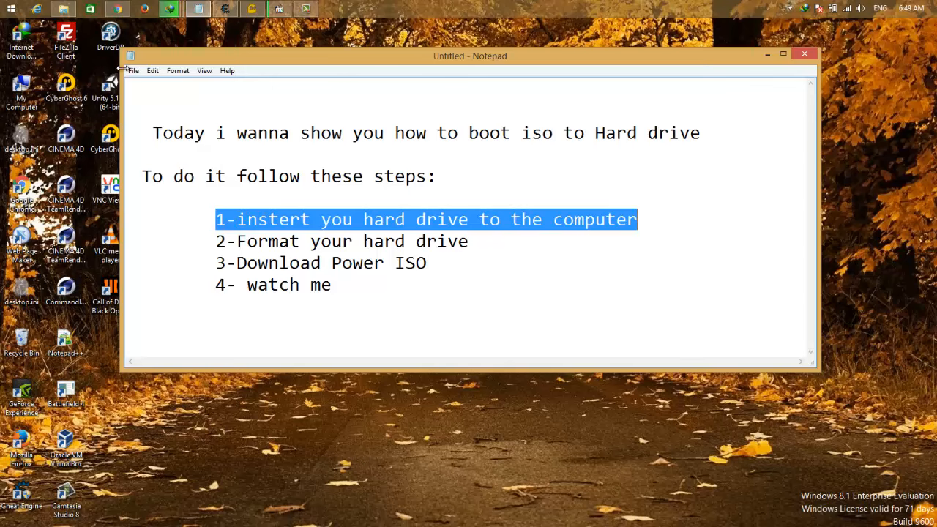
pyautogui.rightClick(63, 8)
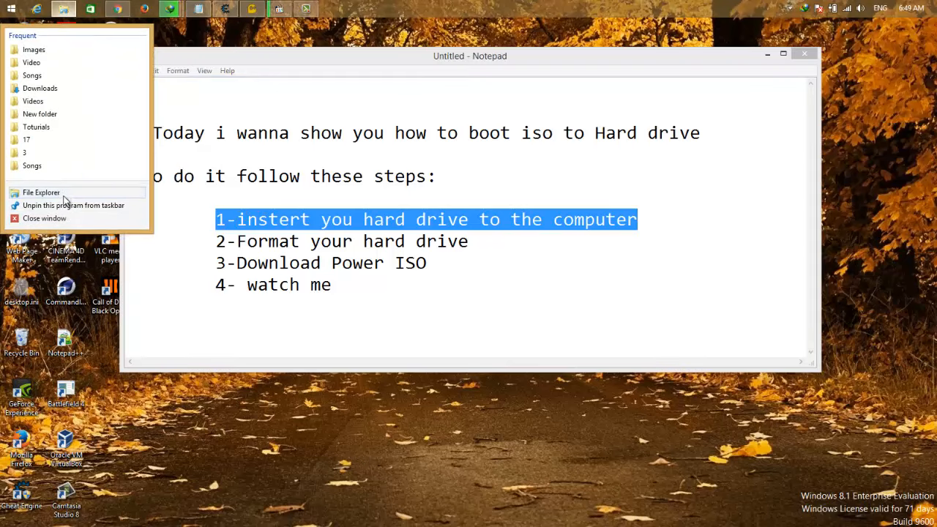
pyautogui.click(41, 193)
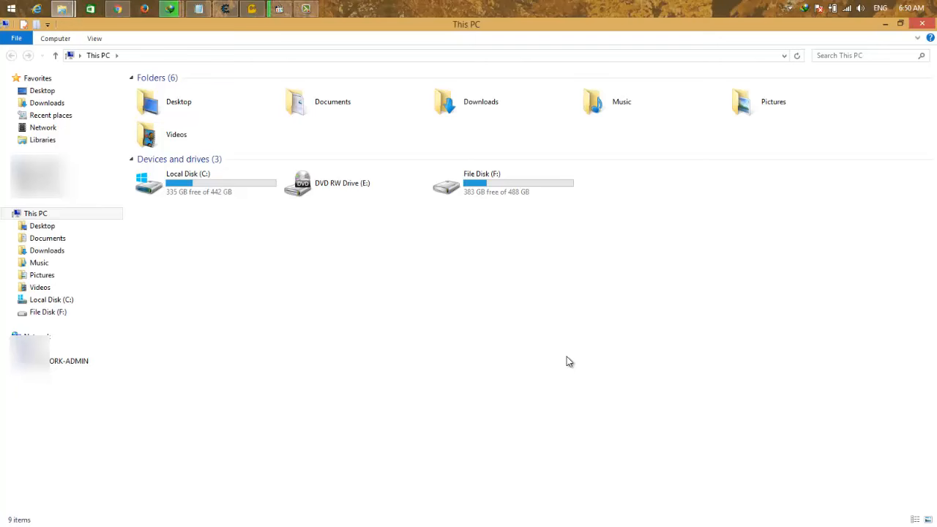
pyautogui.moveTo(412, 287)
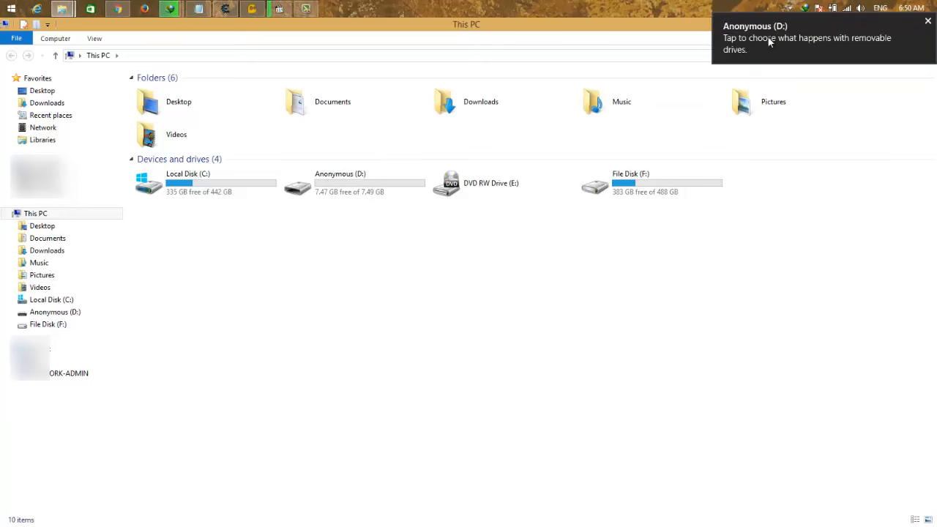
pyautogui.click(354, 183)
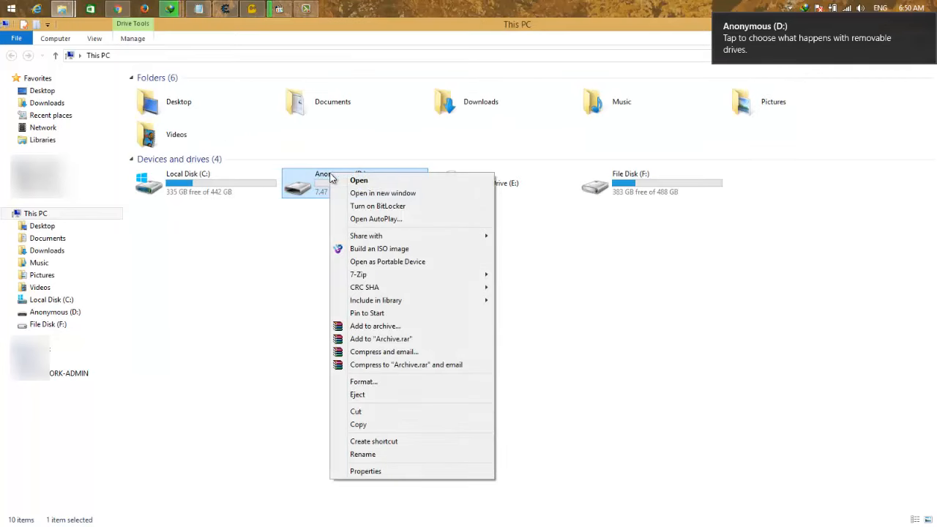
# Step: Quick-format drive D: as NTFS, confirming the erase warning and the completion notice
pyautogui.click(363, 381)
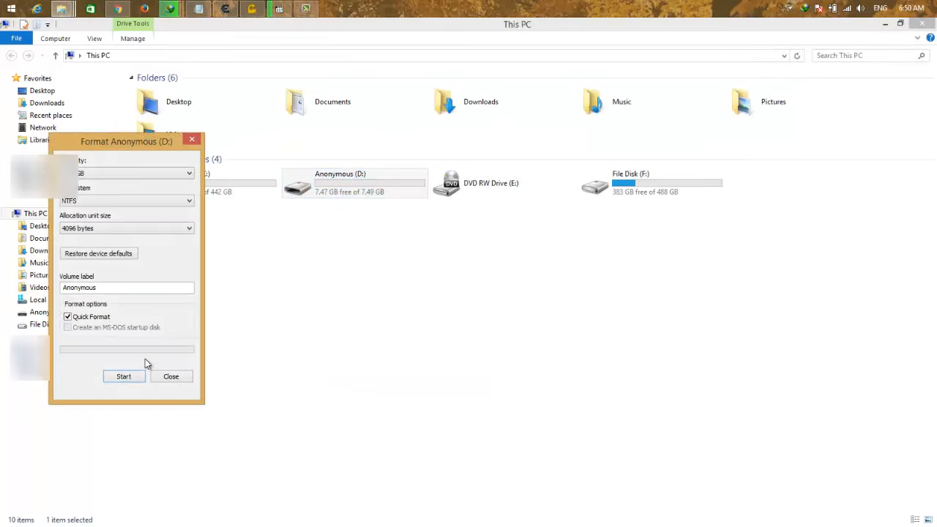
pyautogui.click(123, 377)
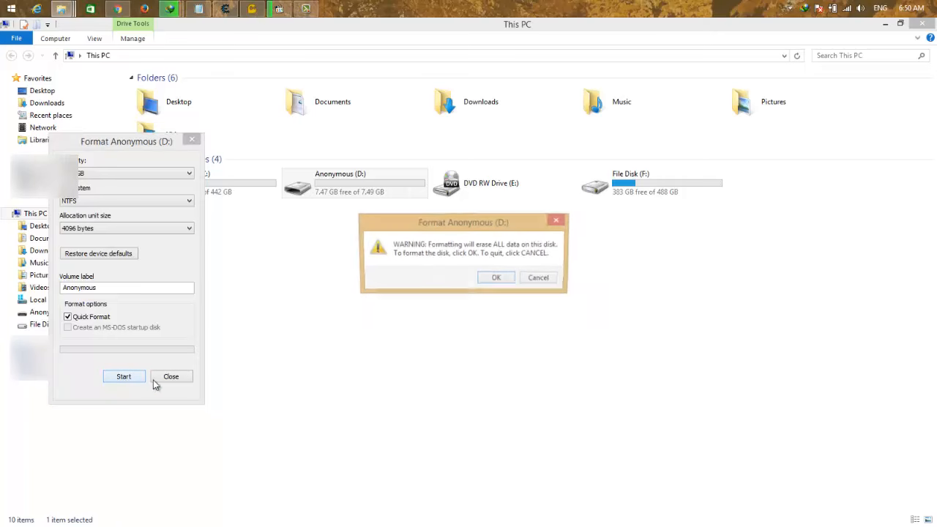
pyautogui.click(496, 277)
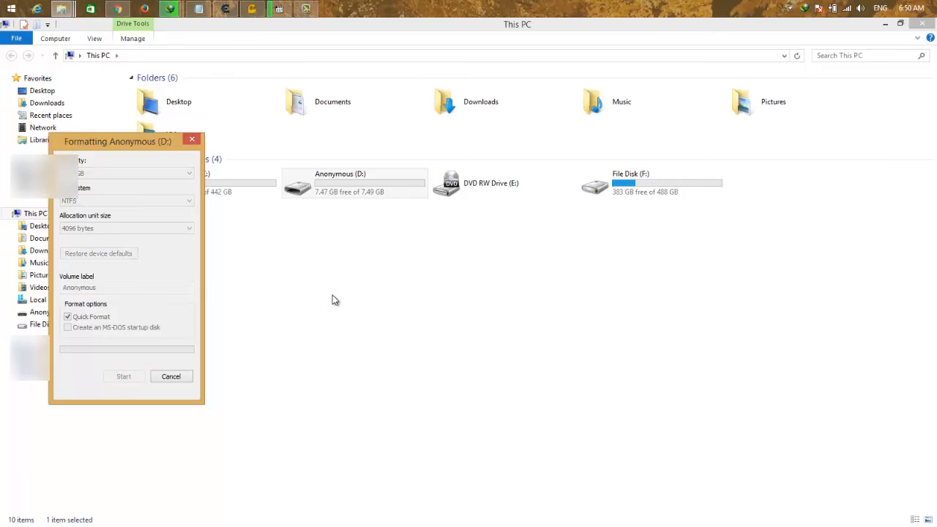
pyautogui.moveTo(306, 309)
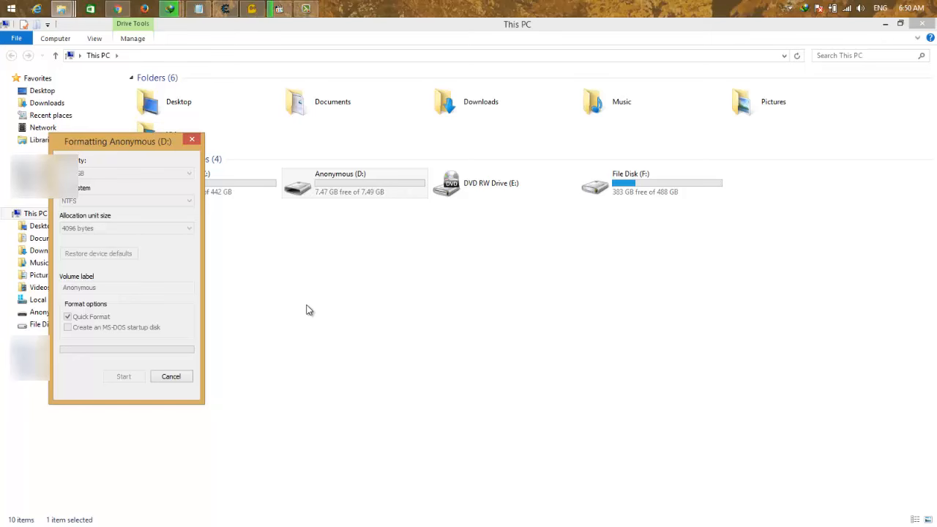
pyautogui.moveTo(91, 174)
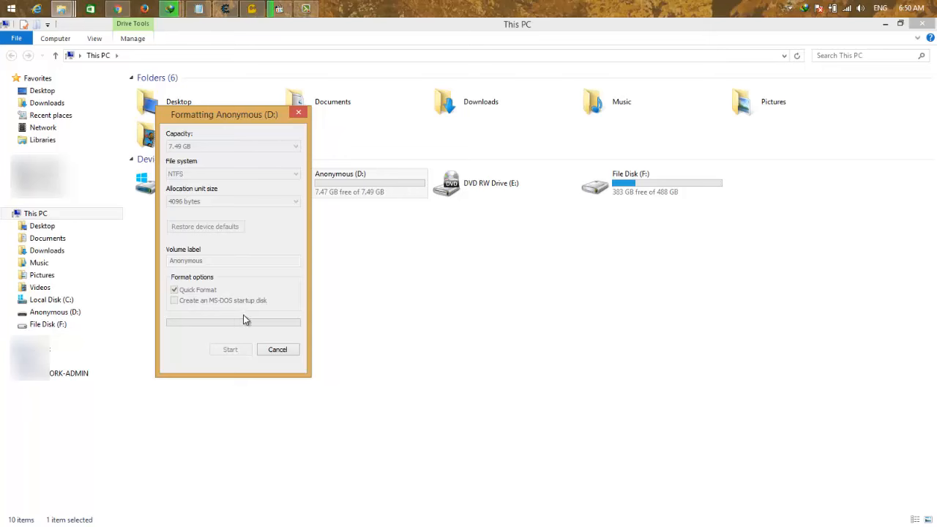
pyautogui.moveTo(244, 289)
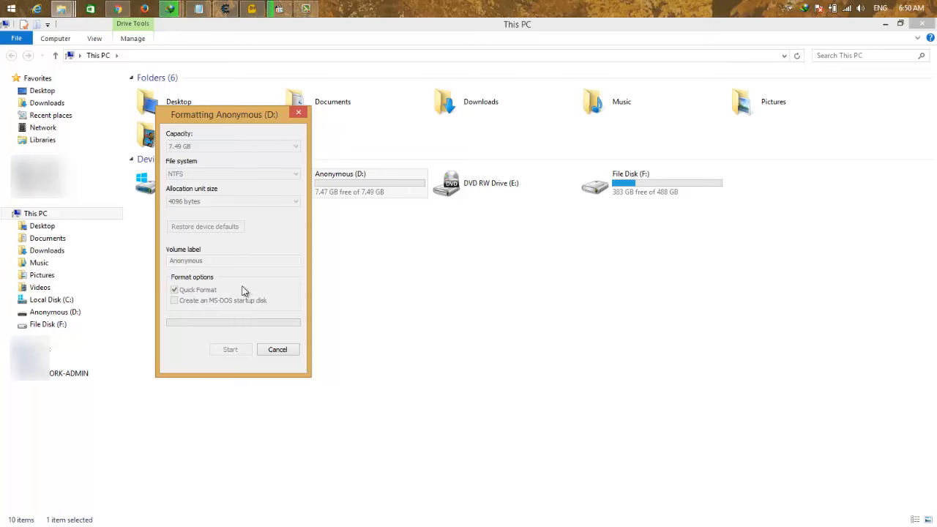
pyautogui.moveTo(268, 326)
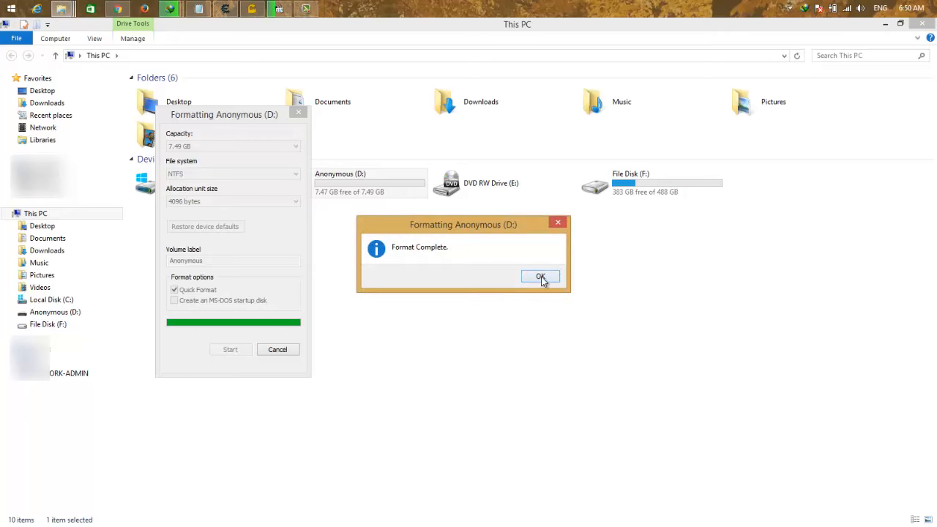
pyautogui.click(540, 277)
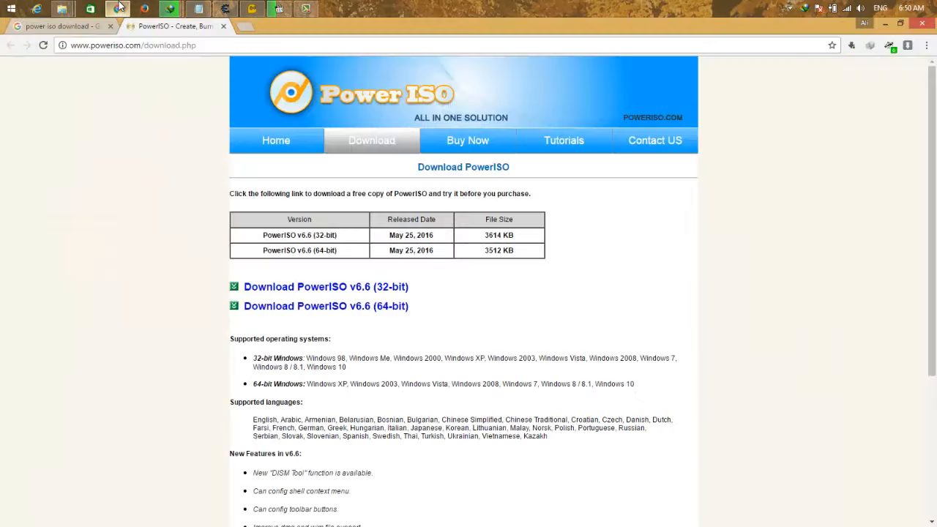
# Step: Show the poweriso.com download page with PowerISO v6.6 32-bit and 64-bit links
pyautogui.click(59, 26)
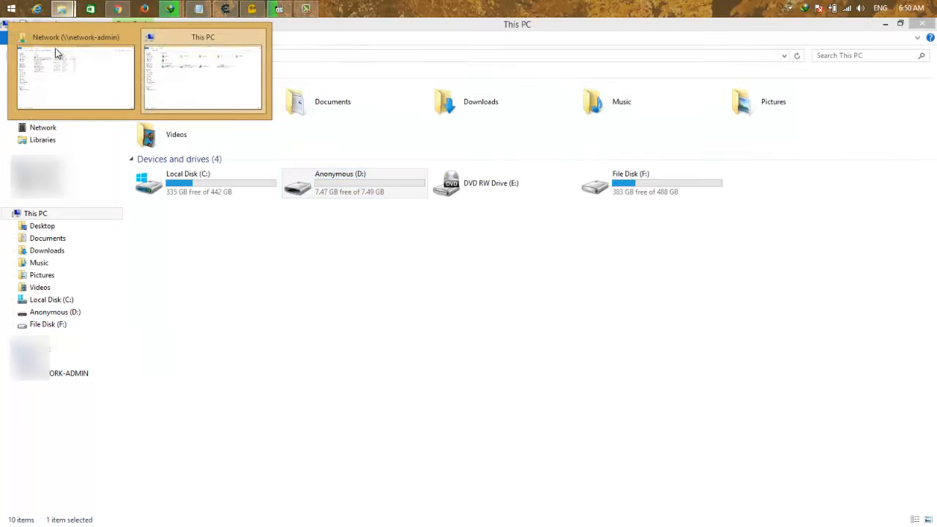
# Step: Run PowerISO6-x64.exe from the network folder and accept the license agreement
pyautogui.click(75, 73)
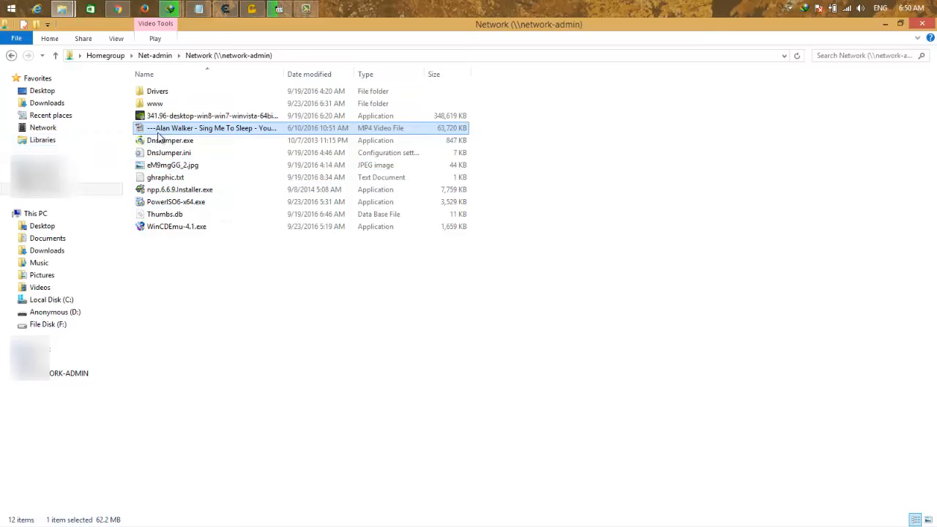
pyautogui.rightClick(175, 202)
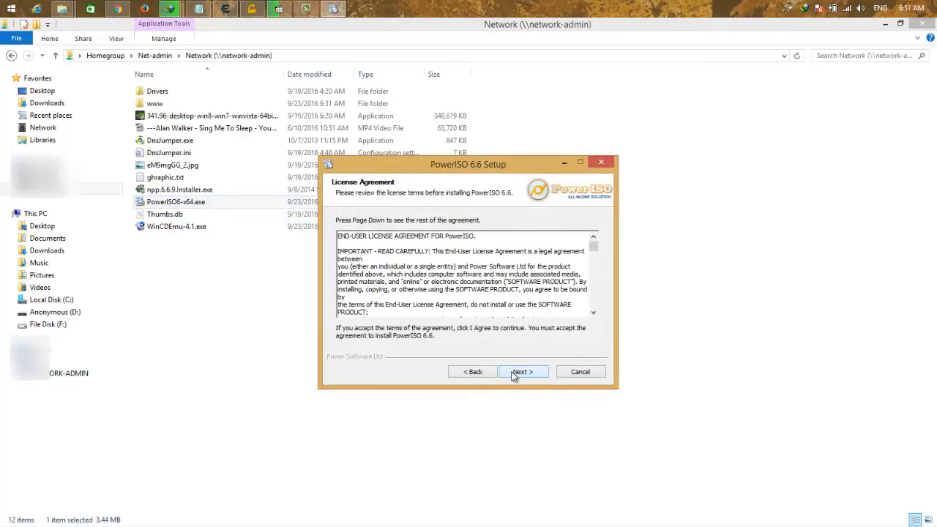
pyautogui.click(522, 371)
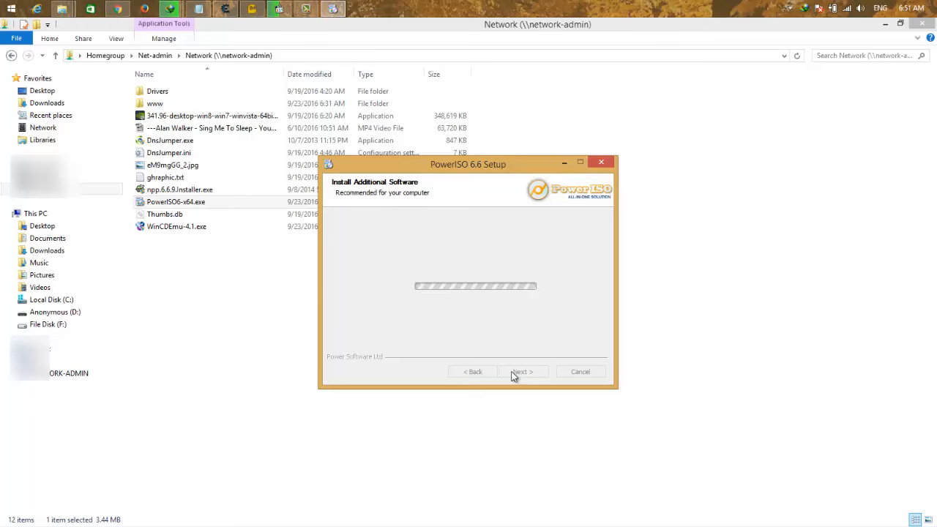
pyautogui.moveTo(480, 373)
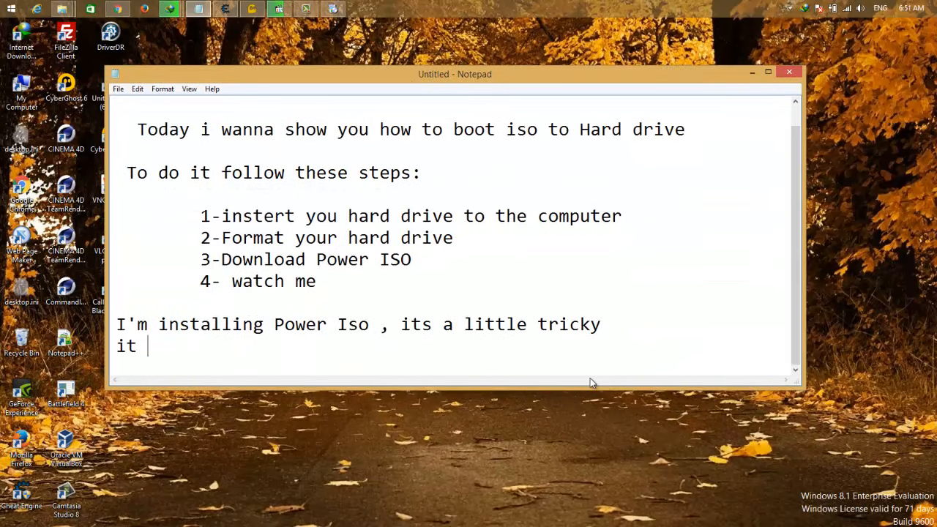
# Step: Note that setup stopped working and the fix is to turn off your wifi or remove ur internet
pyautogui.write('stoped work')
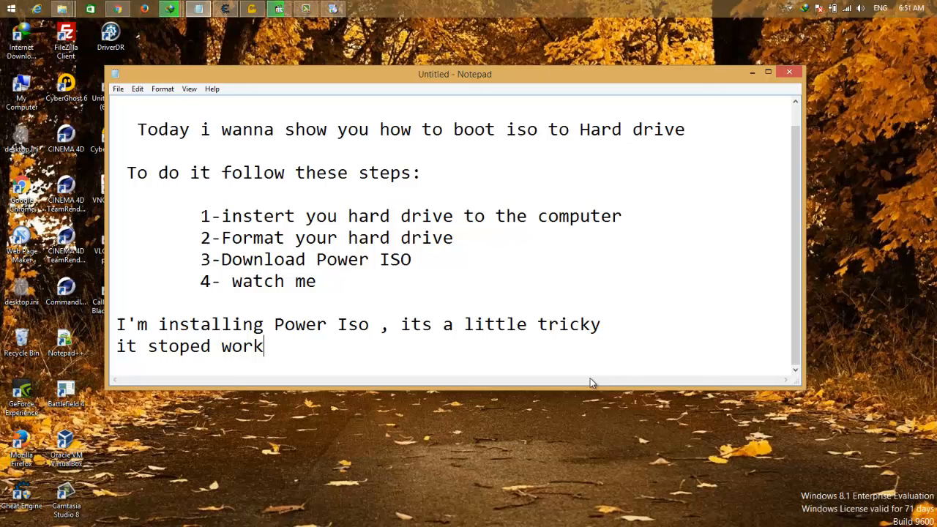
pyautogui.write('ing to fix t')
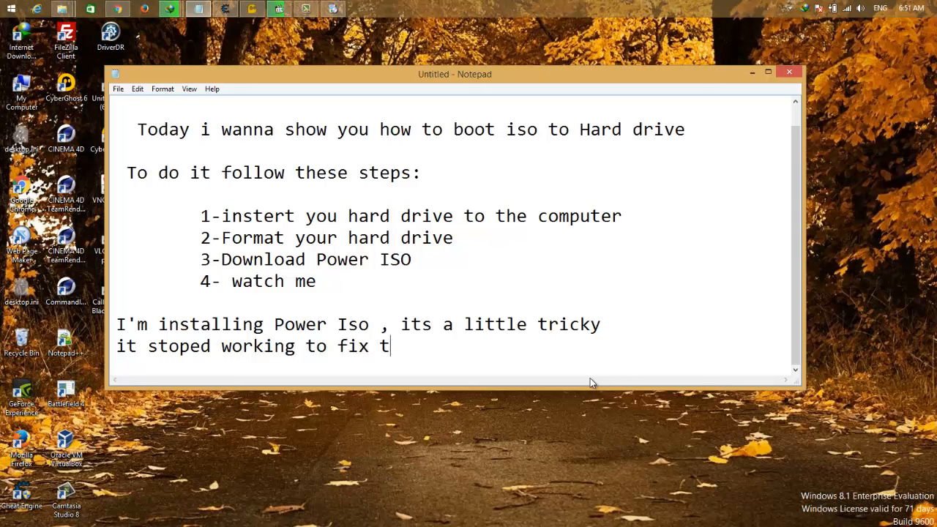
pyautogui.write('his problem tun')
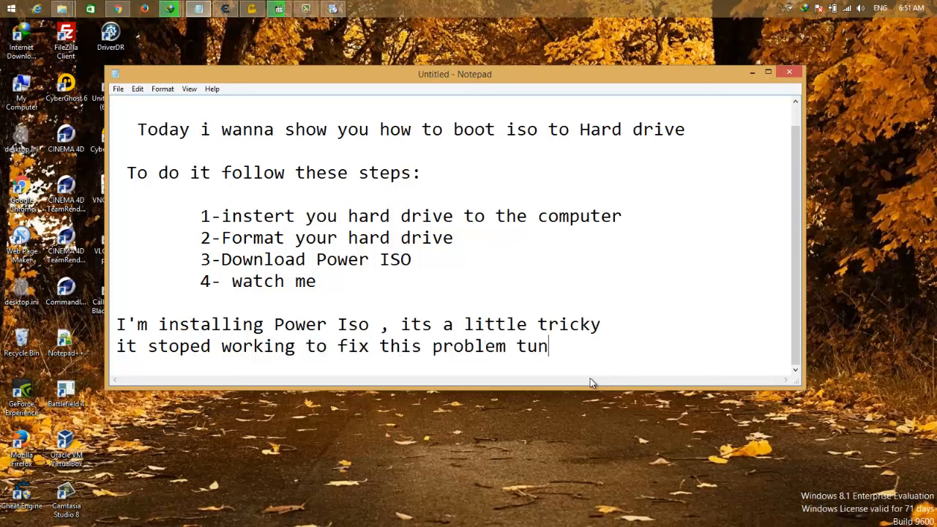
pyautogui.write('rn off you')
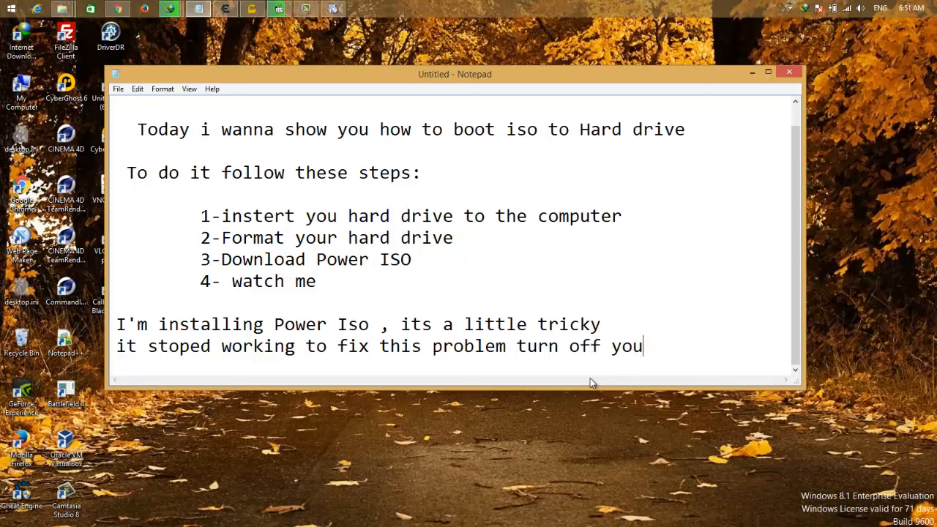
pyautogui.write('r wifi or')
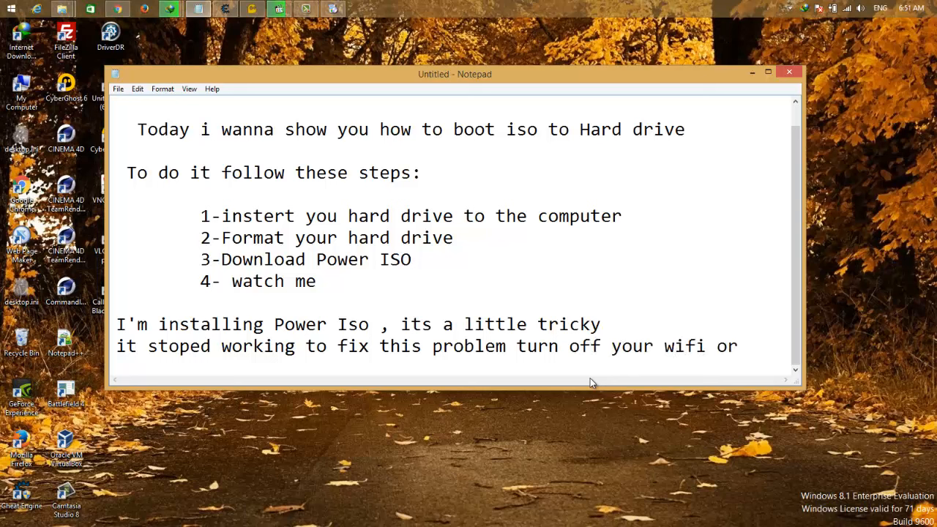
pyautogui.write('re')
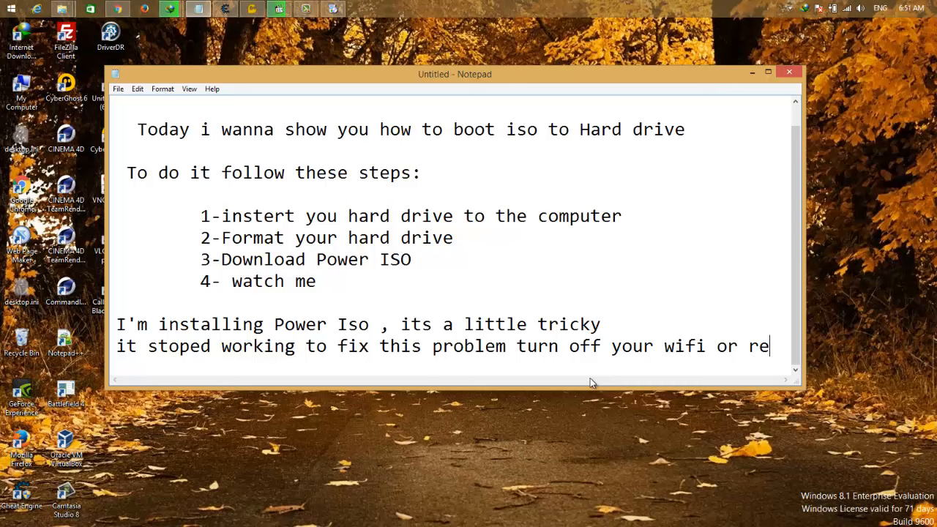
pyautogui.write('move ur internet')
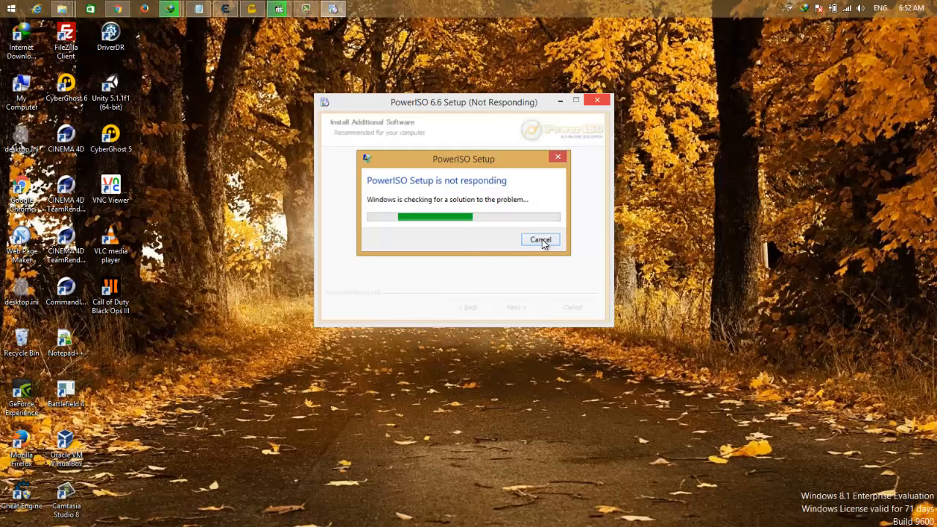
# Step: Cancel the not-responding installer and bring up the Networks panel from the tray
pyautogui.click(541, 240)
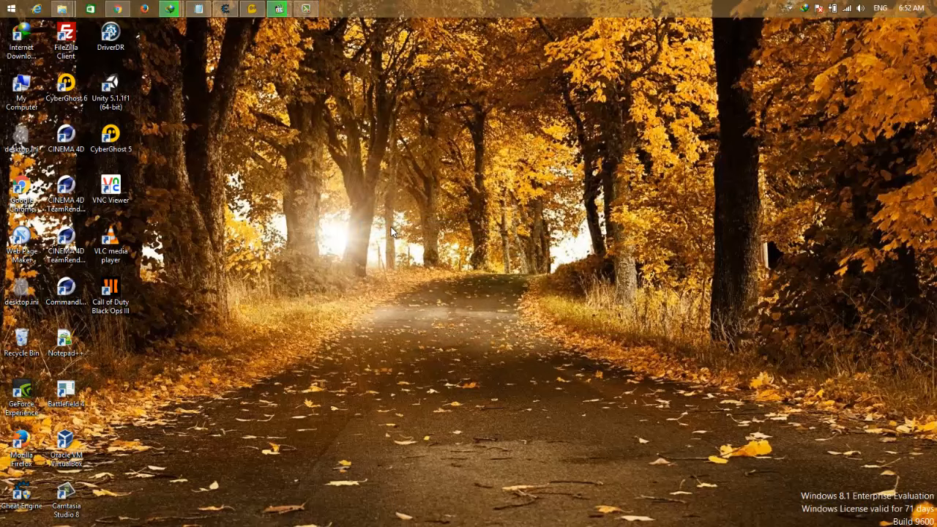
pyautogui.click(832, 8)
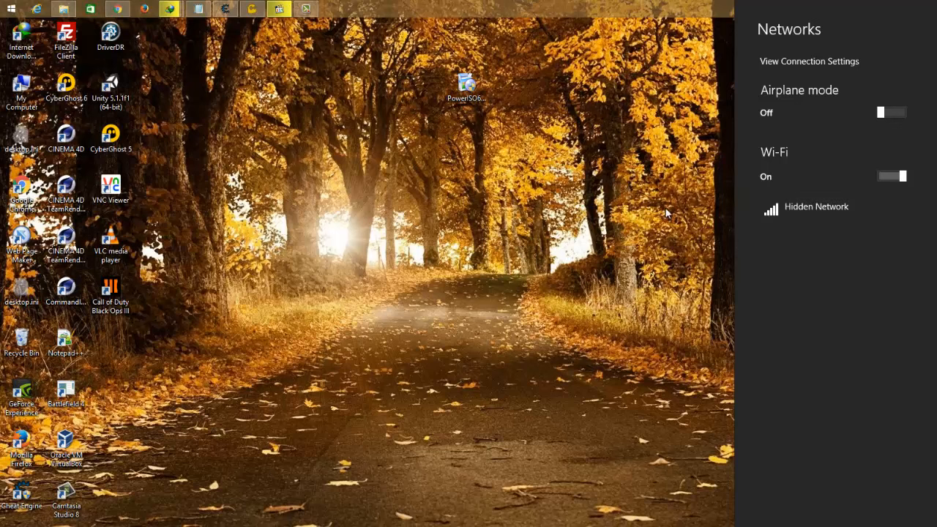
pyautogui.rightClick(466, 85)
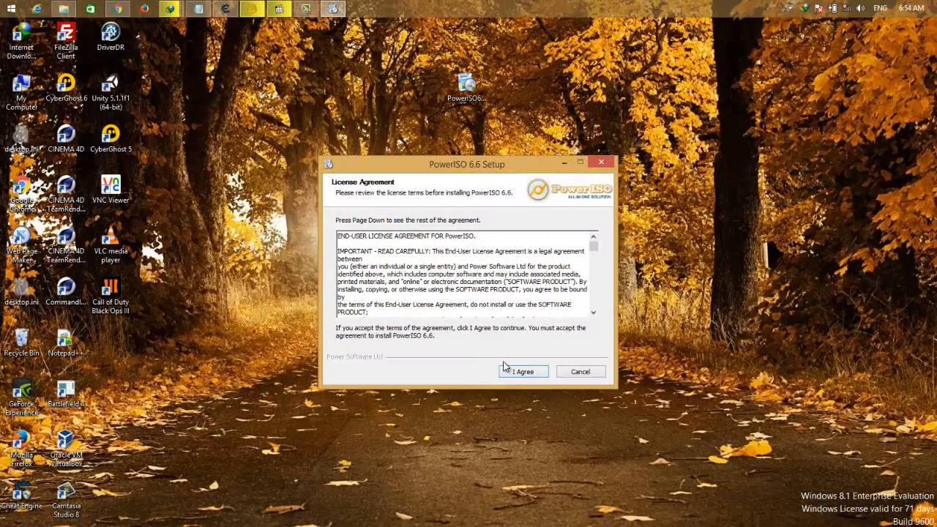
# Step: Install PowerISO 6.6 into the default Program Files folder, showing details, and close setup
pyautogui.click(523, 372)
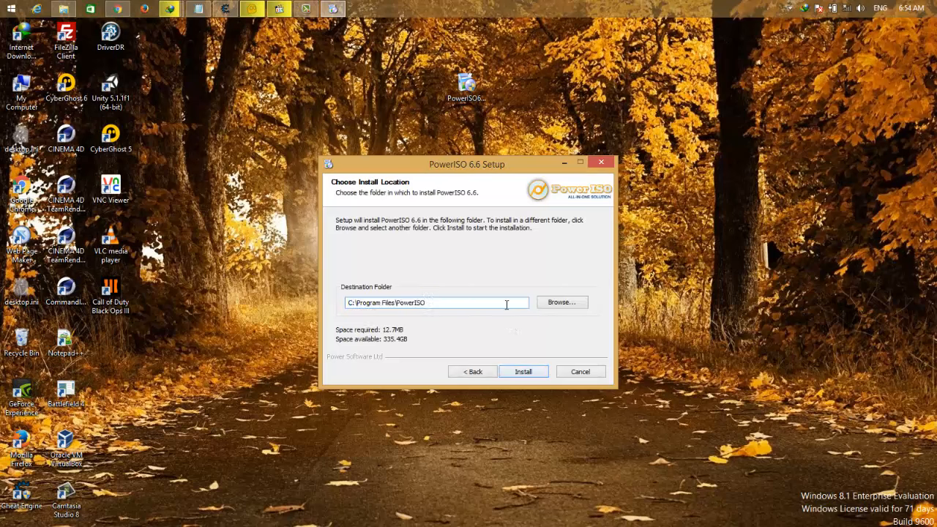
pyautogui.click(523, 371)
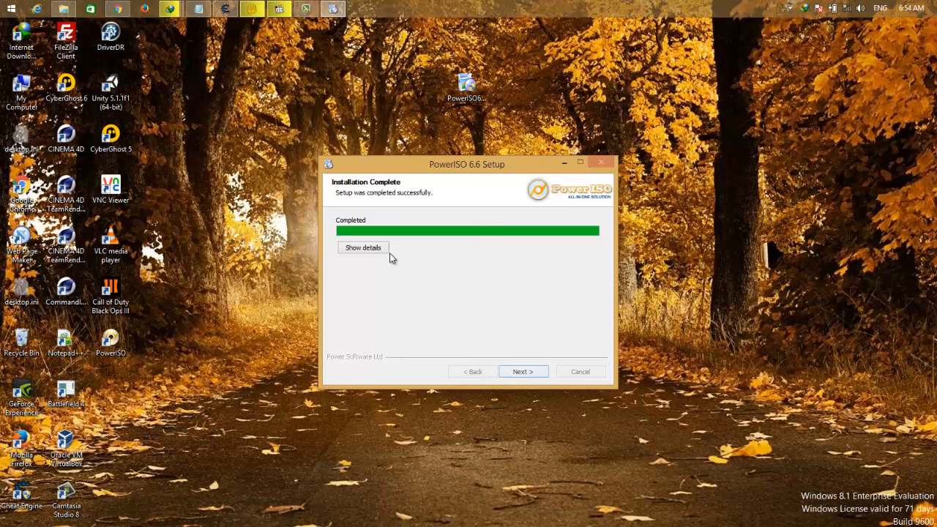
pyautogui.click(363, 247)
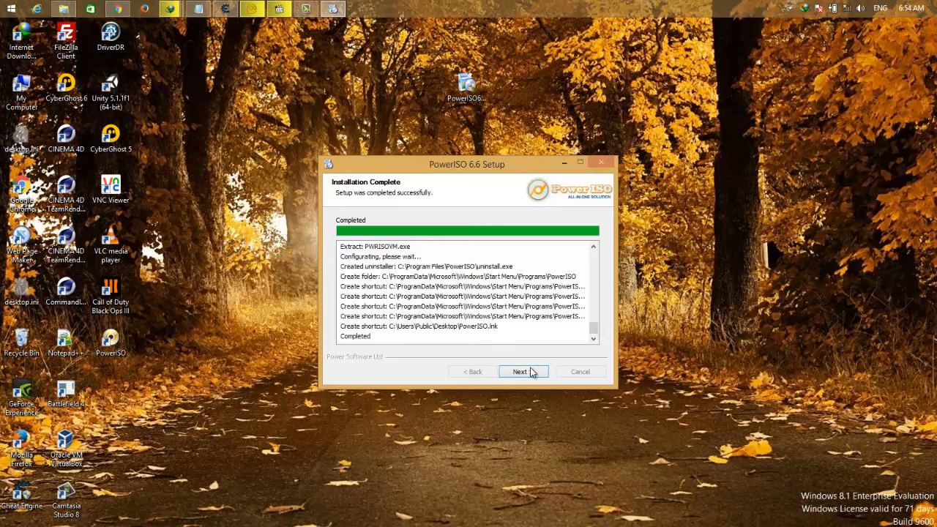
pyautogui.click(520, 371)
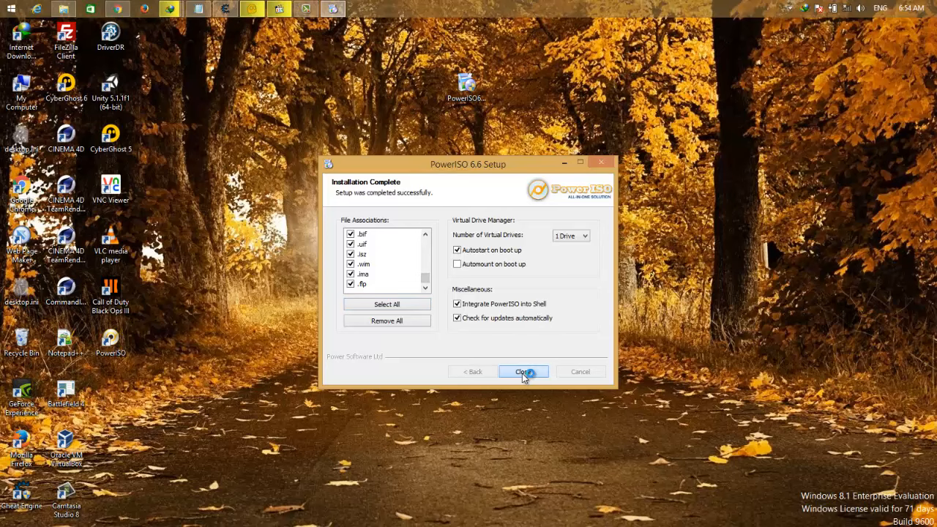
pyautogui.click(523, 371)
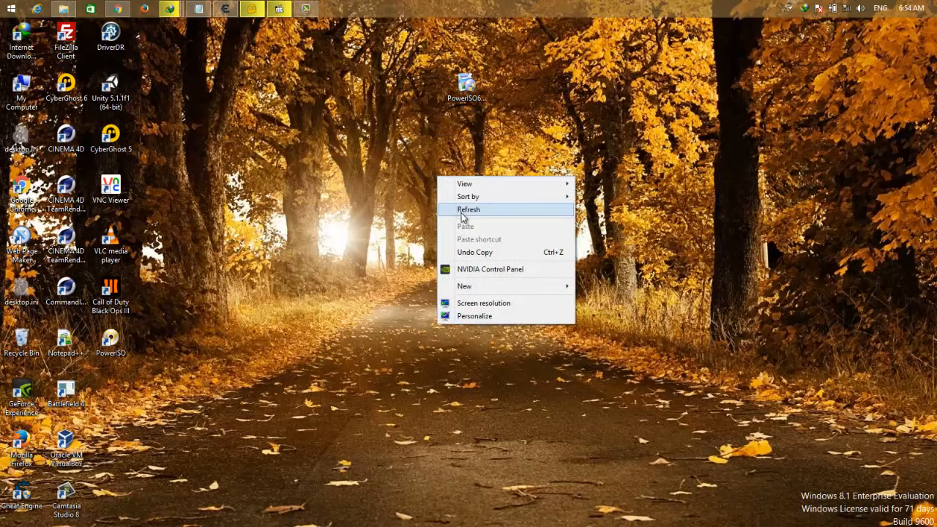
# Step: Add the line 'Now you can turn on your internet back' to the Notepad note and return to the desktop
pyautogui.click(469, 210)
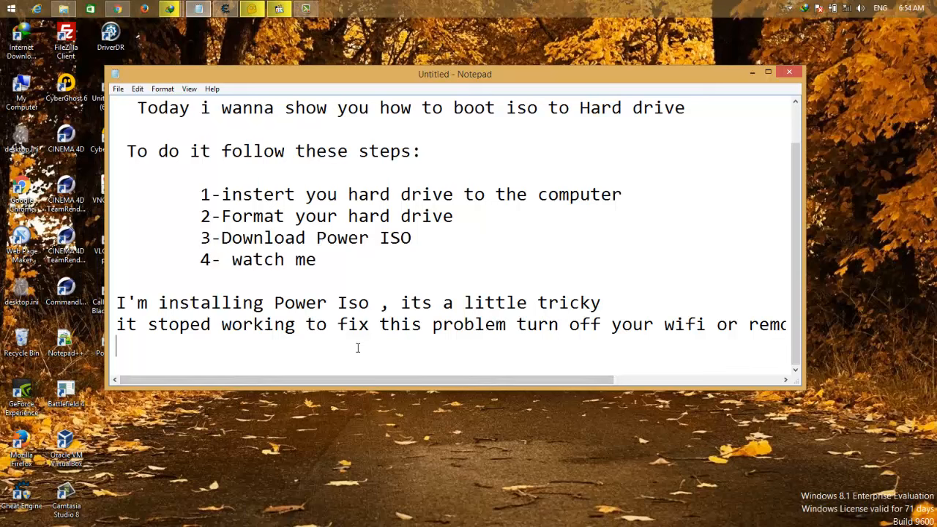
pyautogui.write('Now you can t')
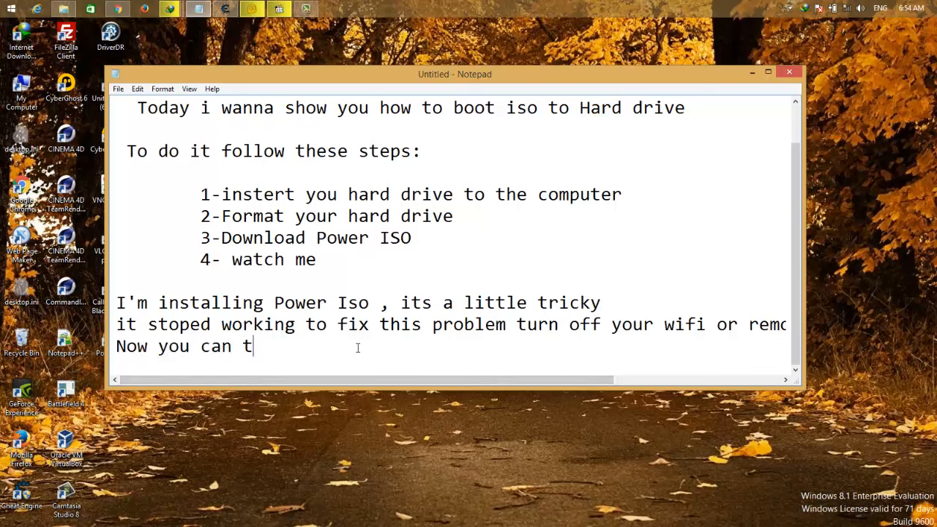
pyautogui.write('urn on your intern')
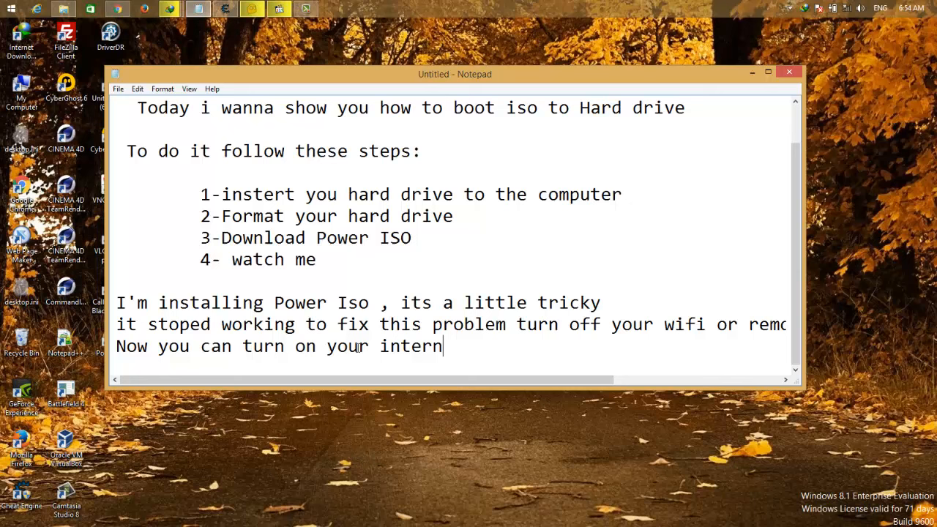
pyautogui.write('et back')
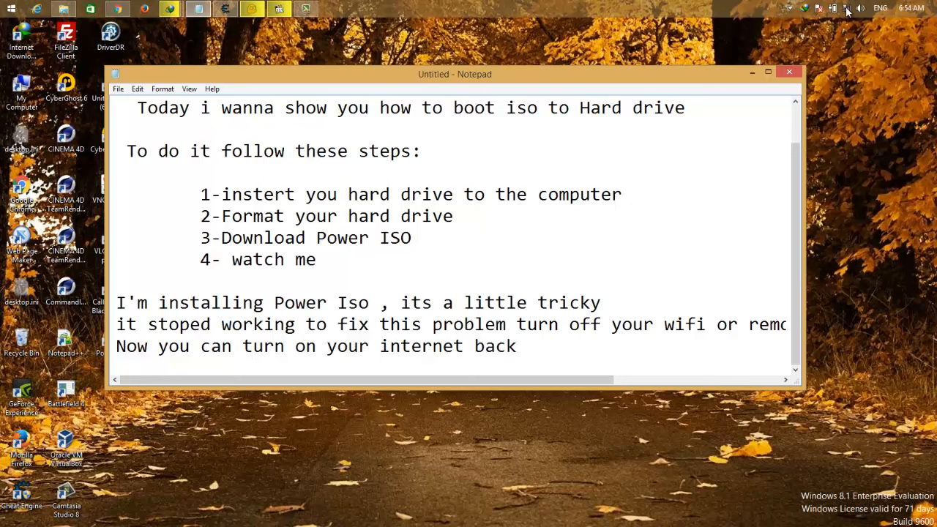
pyautogui.click(846, 8)
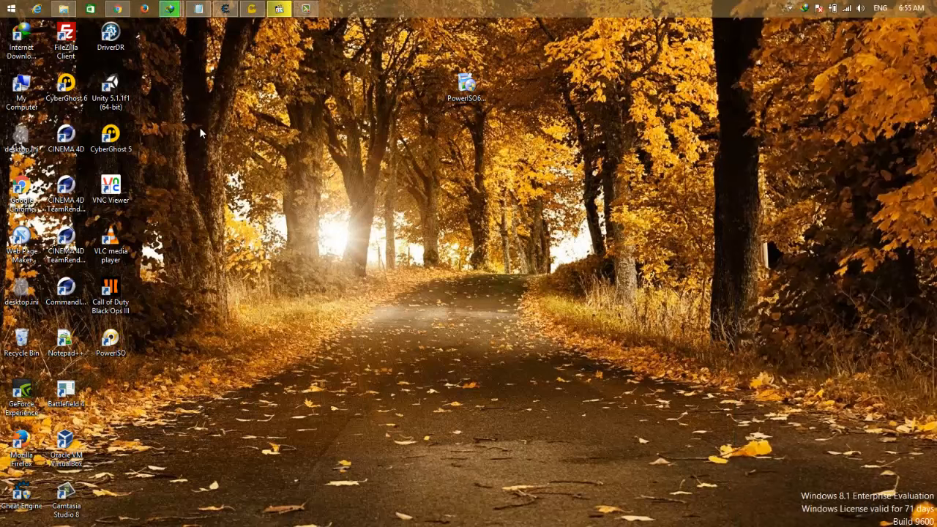
# Step: Launch PowerISO as administrator from its desktop shortcut and continue unregistered
pyautogui.rightClick(111, 341)
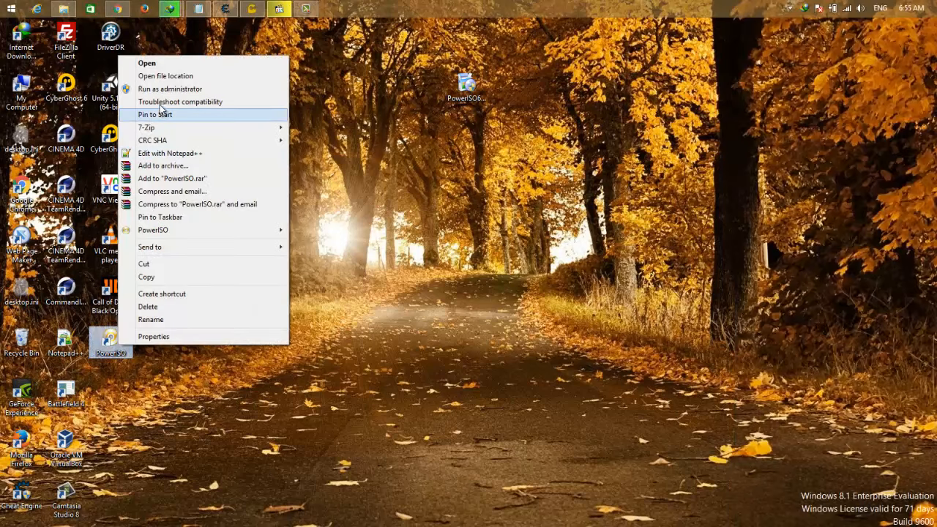
pyautogui.moveTo(170, 88)
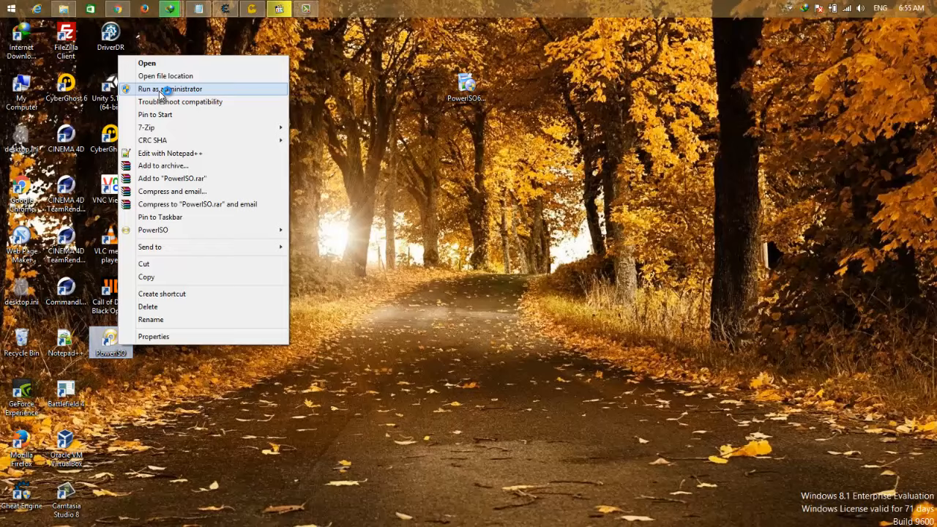
pyautogui.click(170, 89)
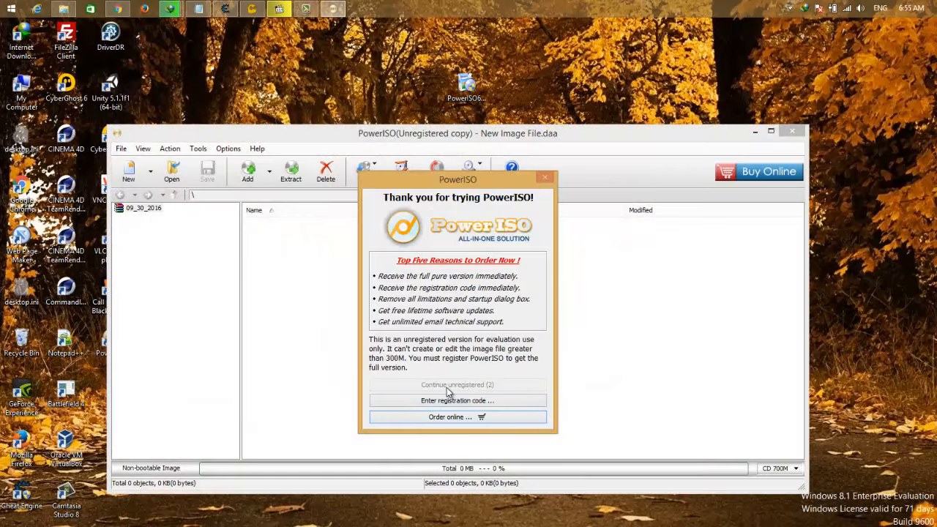
pyautogui.moveTo(495, 372)
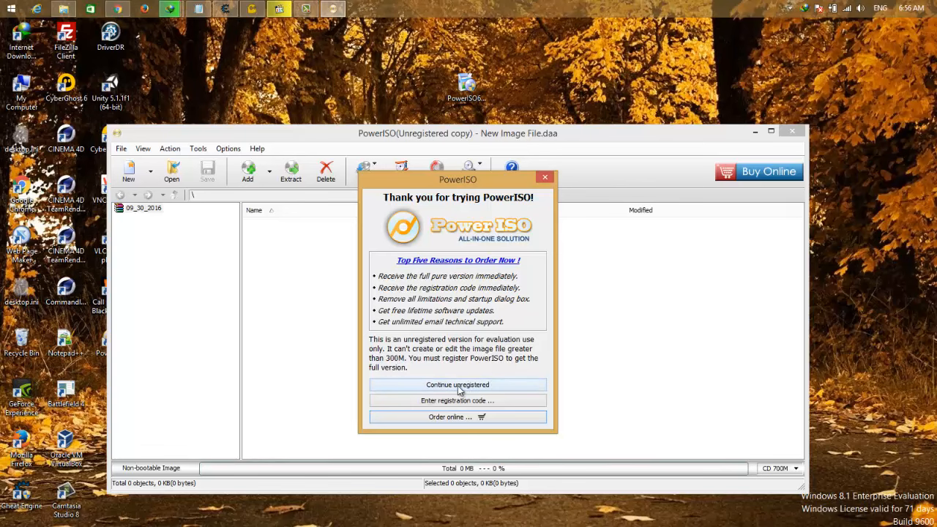
pyautogui.click(457, 384)
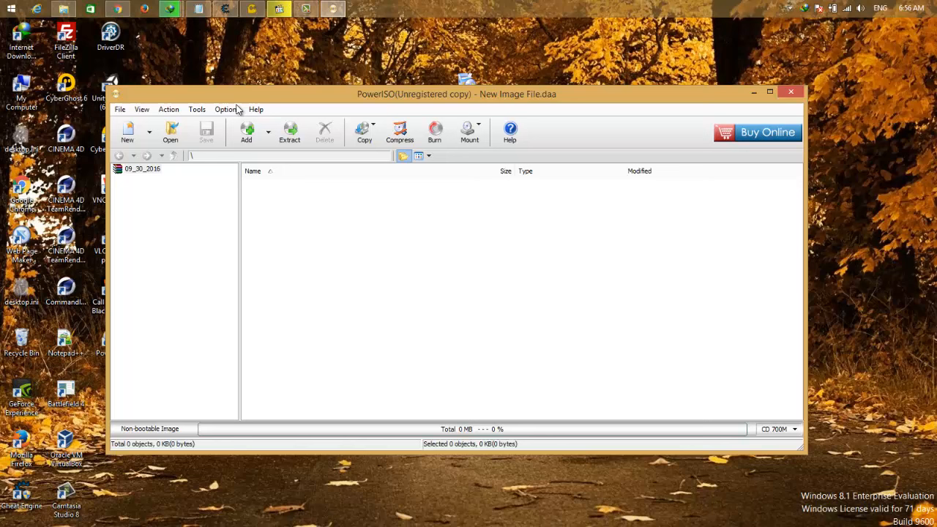
# Step: Start Create bootable USB drive and choose win81.iso from the Network folder as the image file
pyautogui.click(197, 109)
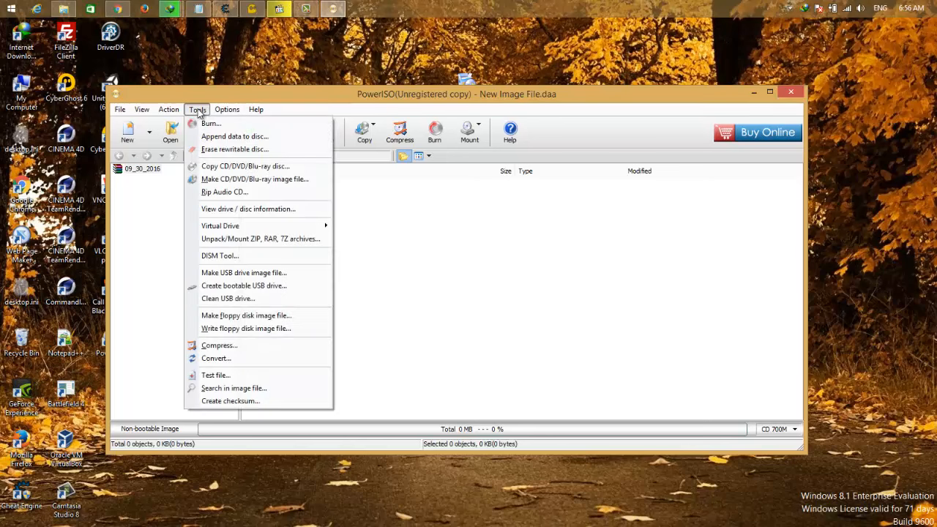
pyautogui.moveTo(259, 238)
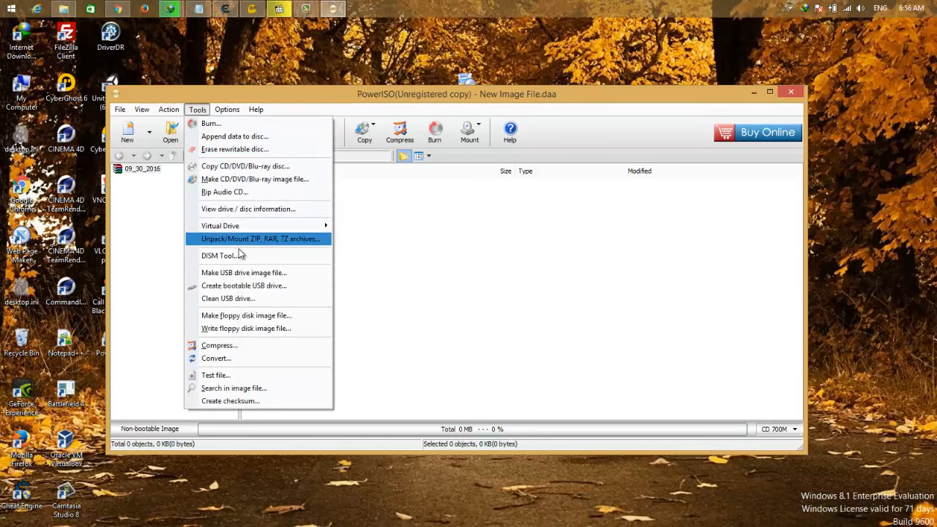
pyautogui.moveTo(238, 285)
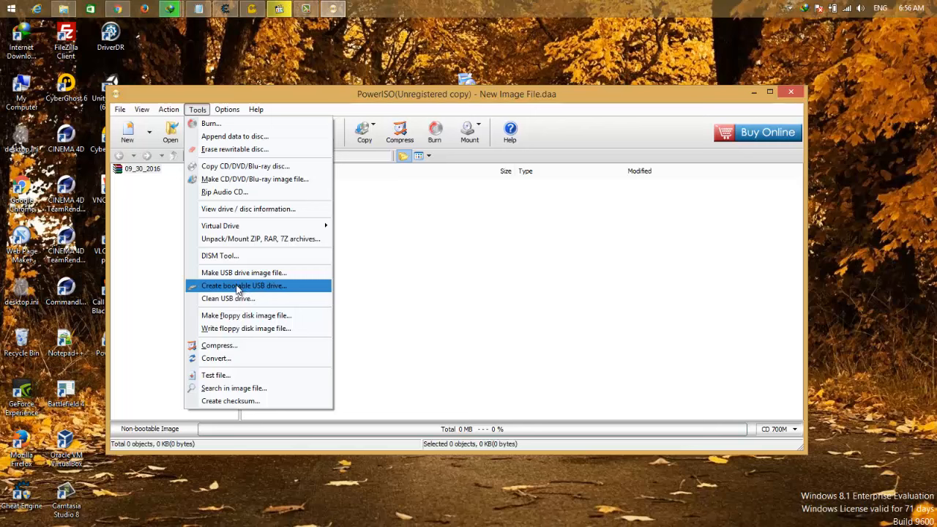
pyautogui.click(244, 286)
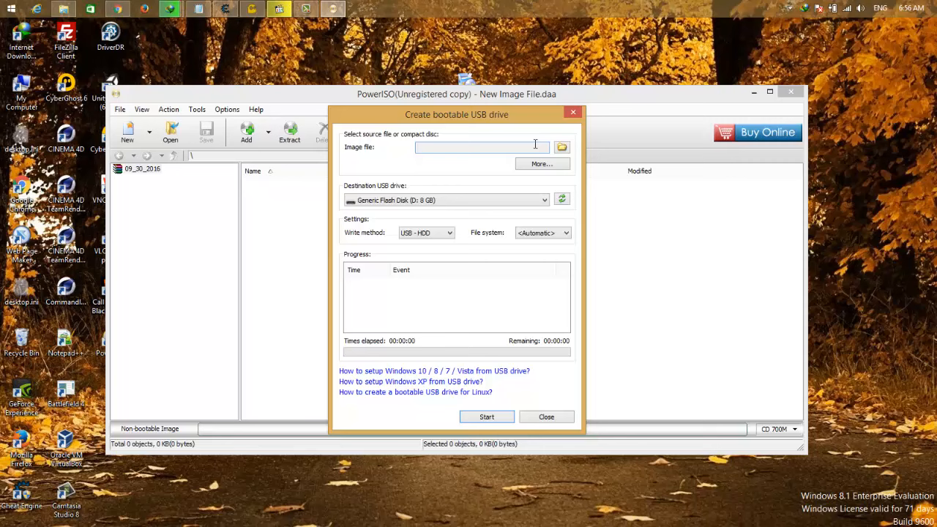
pyautogui.click(561, 147)
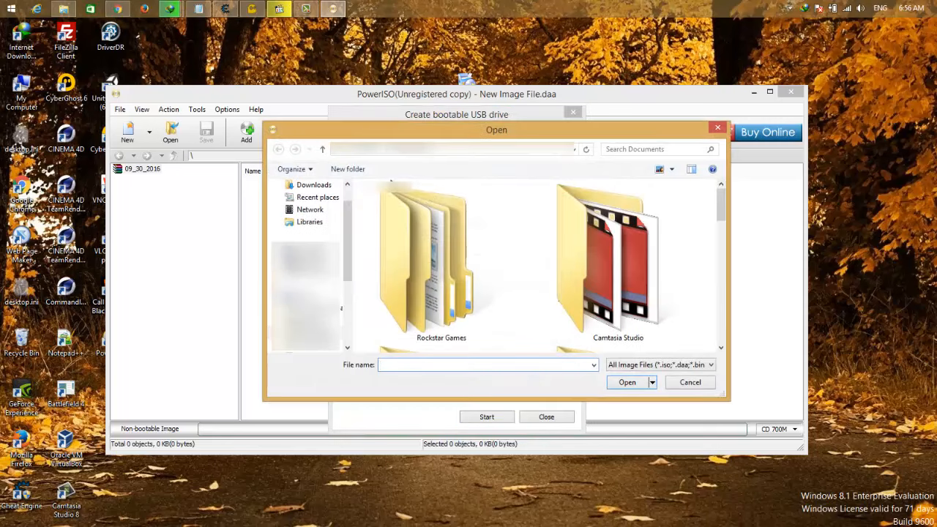
pyautogui.click(487, 364)
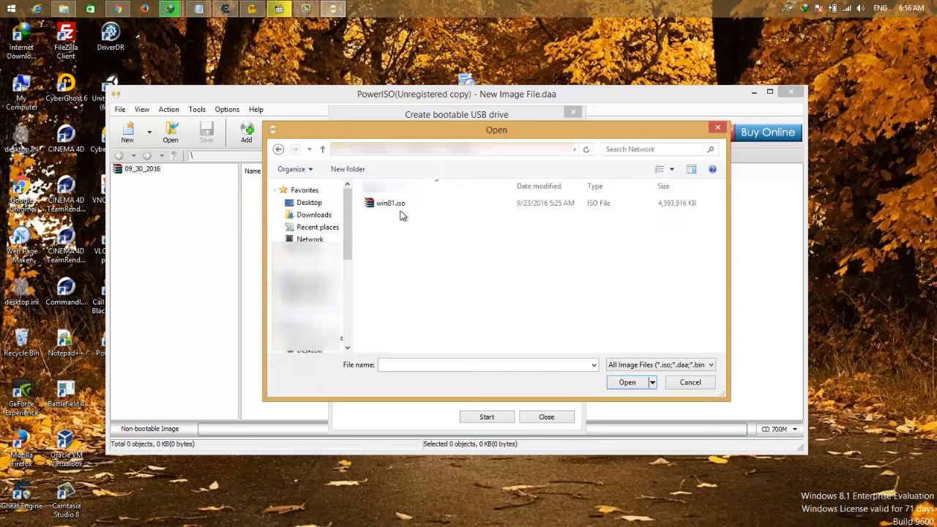
pyautogui.click(390, 203)
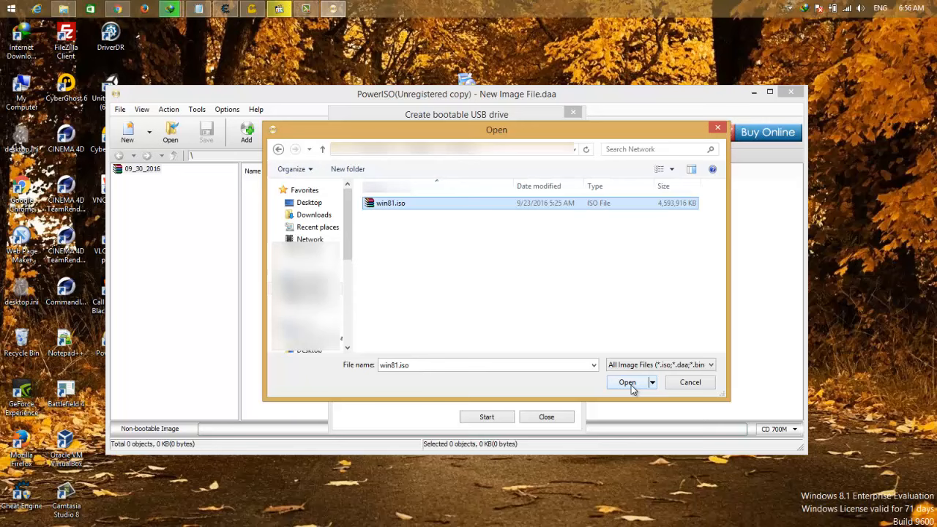
pyautogui.click(627, 382)
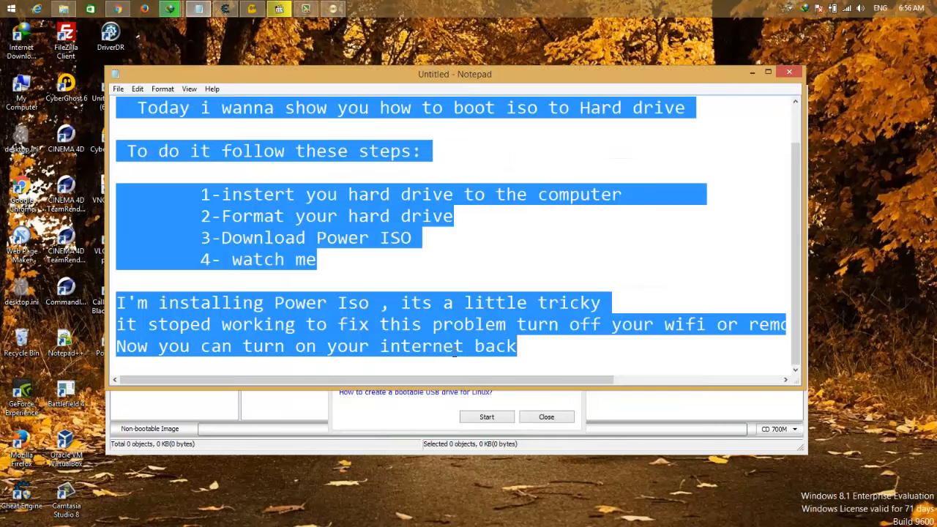
# Step: Write the note 'First select your image (ISO) file' in Notepad
pyautogui.write('First select y')
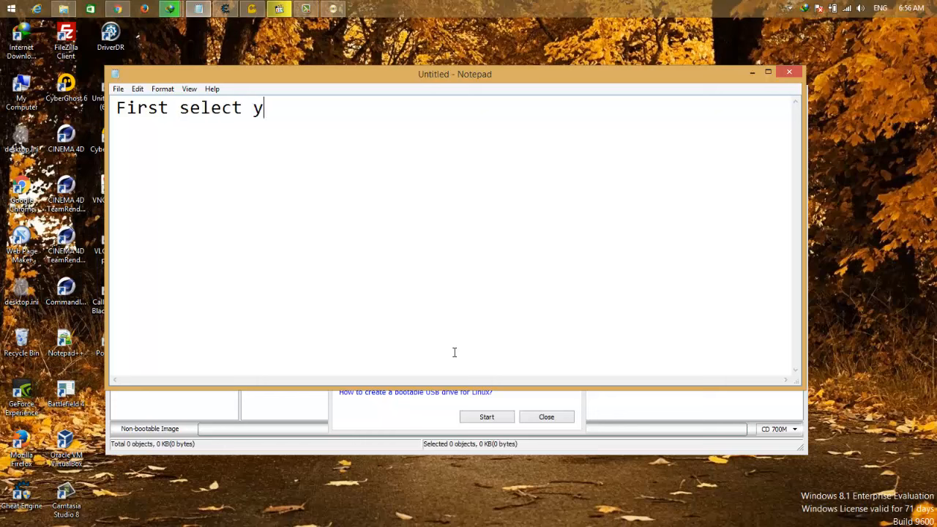
pyautogui.write('our image (')
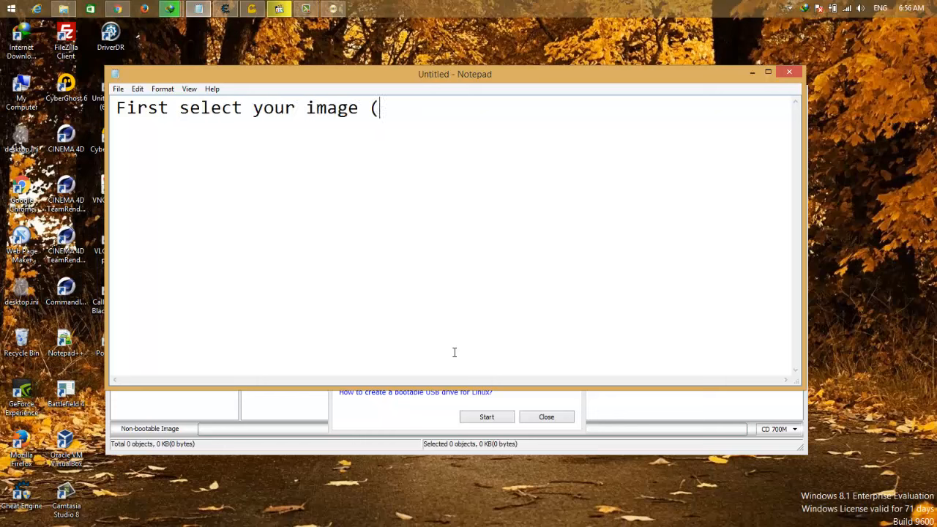
pyautogui.write('ISO) file')
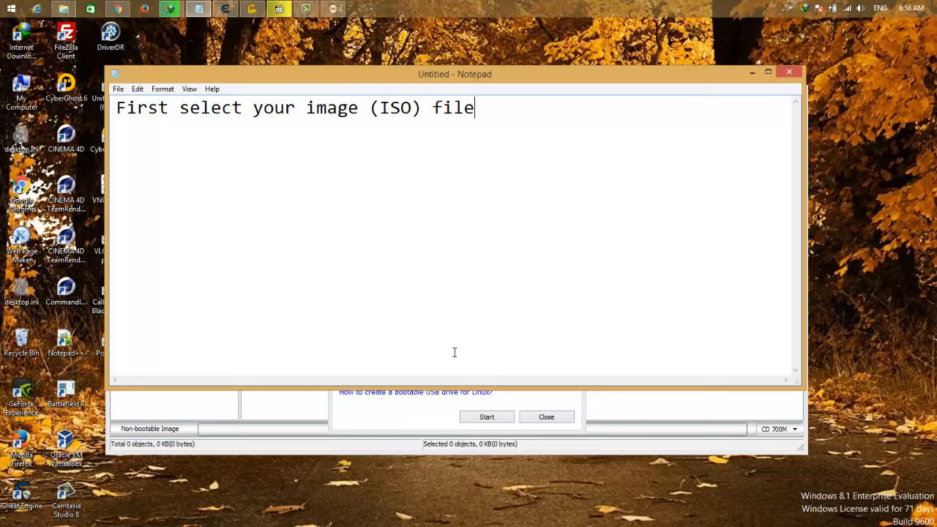
pyautogui.moveTo(753, 72)
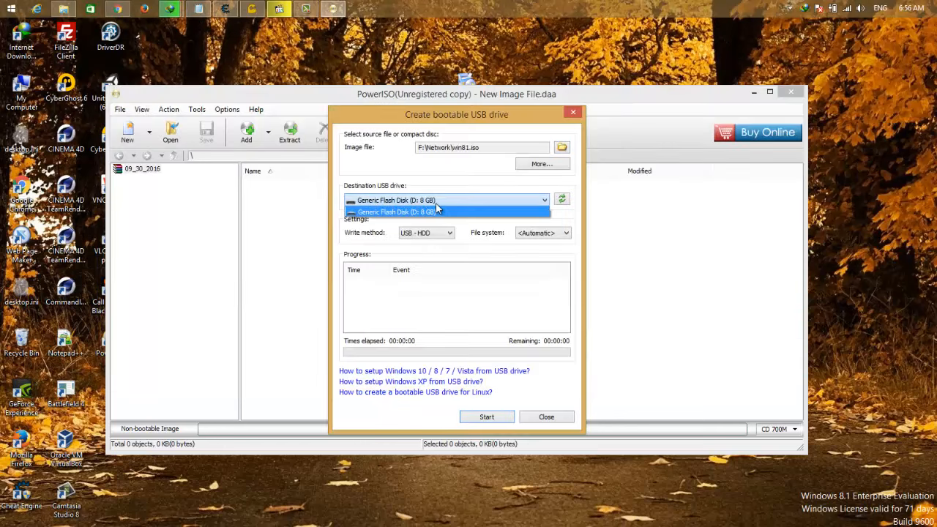
# Step: Choose Generic Flash Disk (D: 8 GB) as destination and note 'From the list select your hard drive'
pyautogui.click(447, 212)
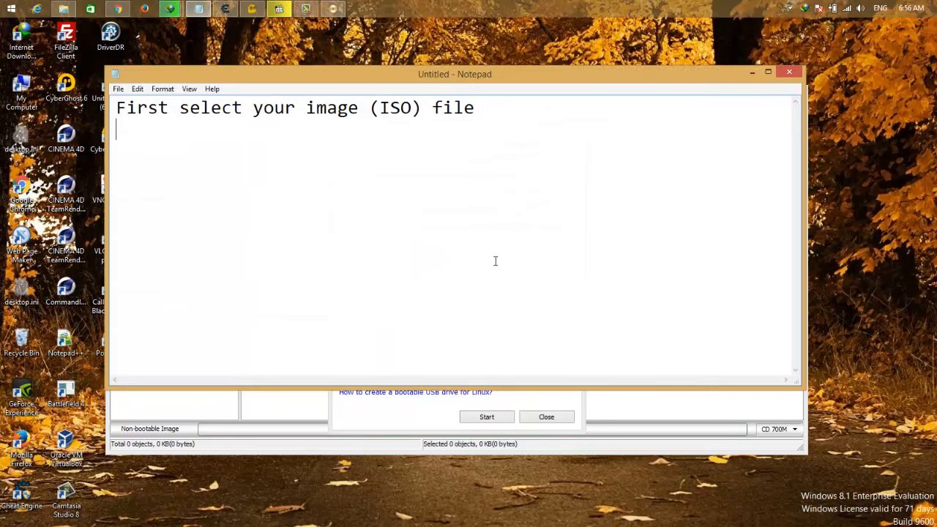
pyautogui.write('From the list se')
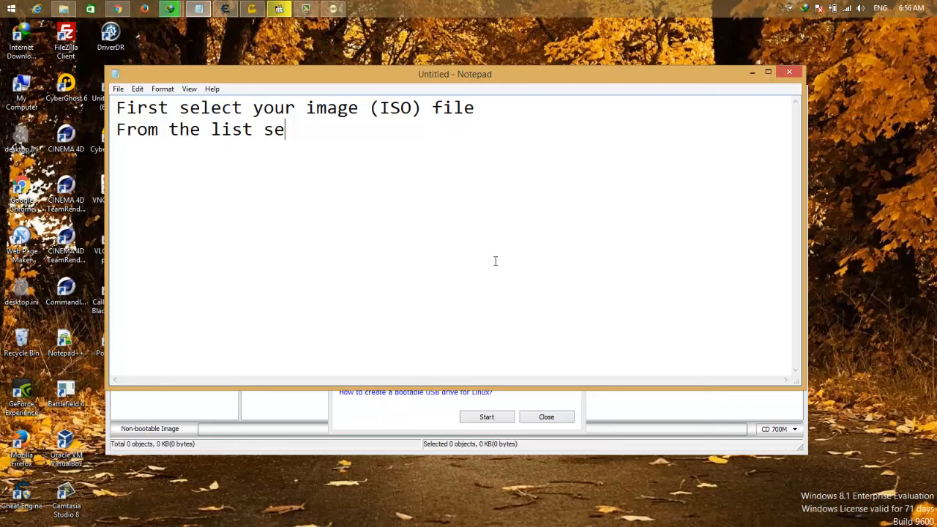
pyautogui.write('lect your ha')
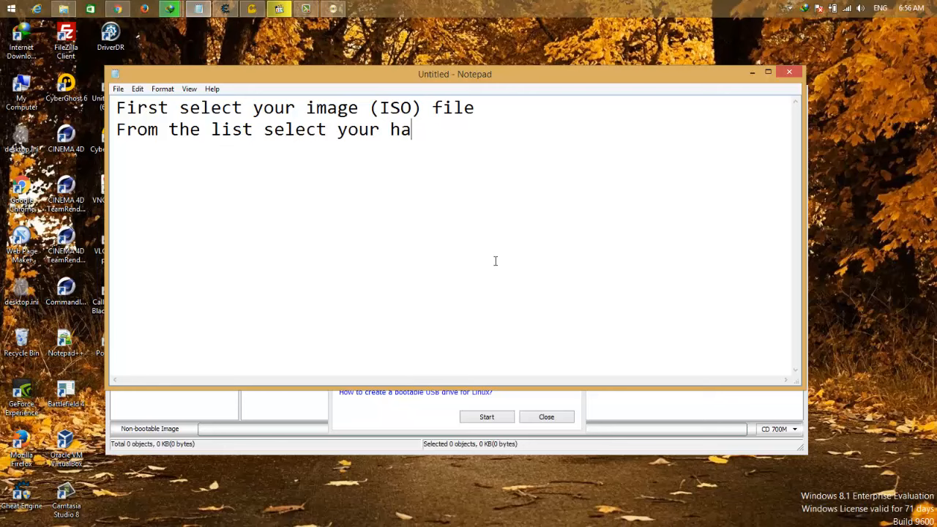
pyautogui.write('rd drive')
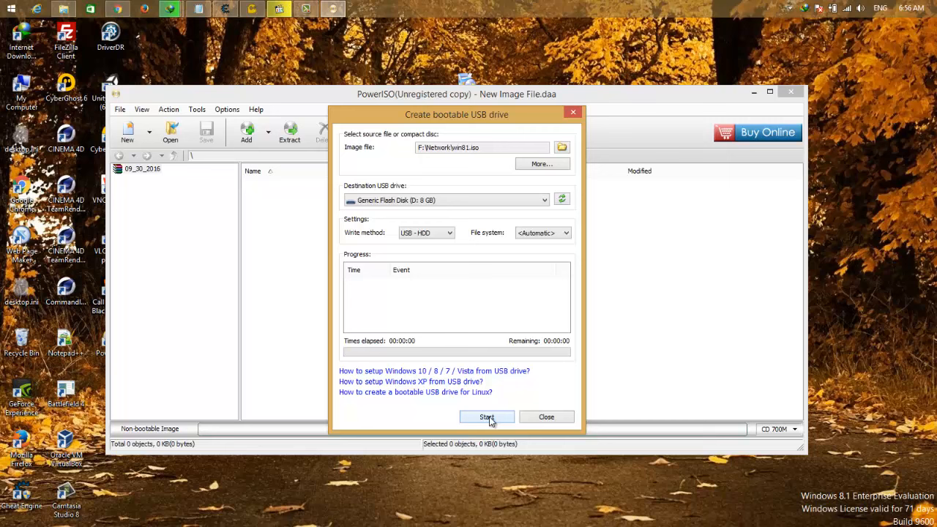
# Step: Start writing win81.iso to flash disk D:, accepting the overwrite warning, and note it takes a few minutes
pyautogui.click(486, 418)
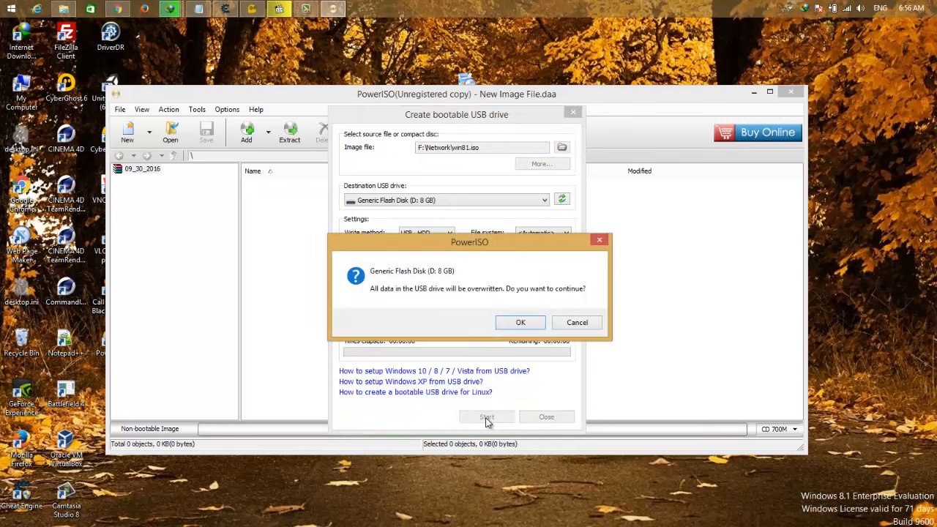
pyautogui.moveTo(560, 301)
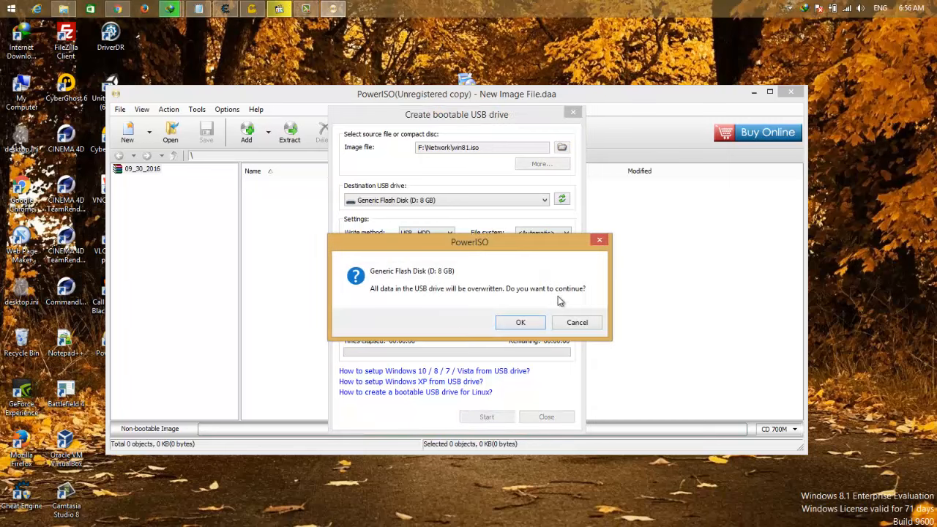
pyautogui.click(521, 322)
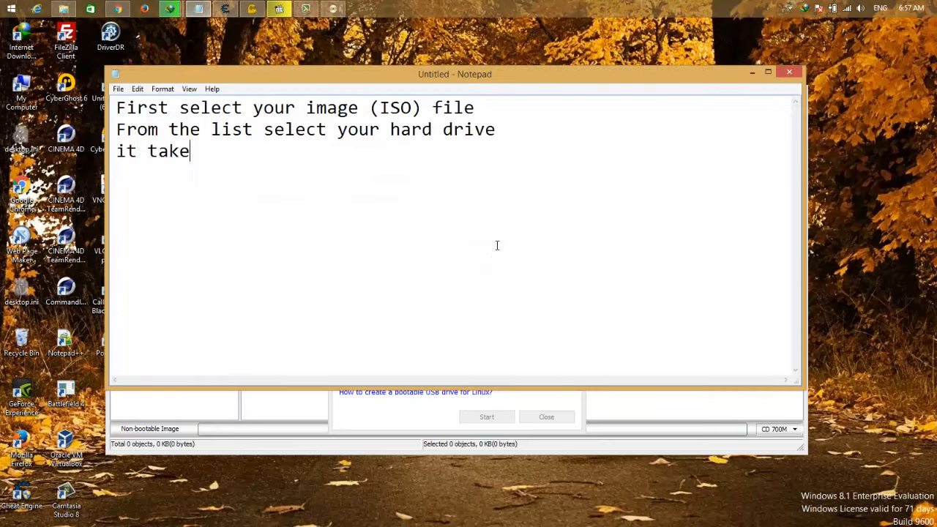
pyautogui.write('s a few min')
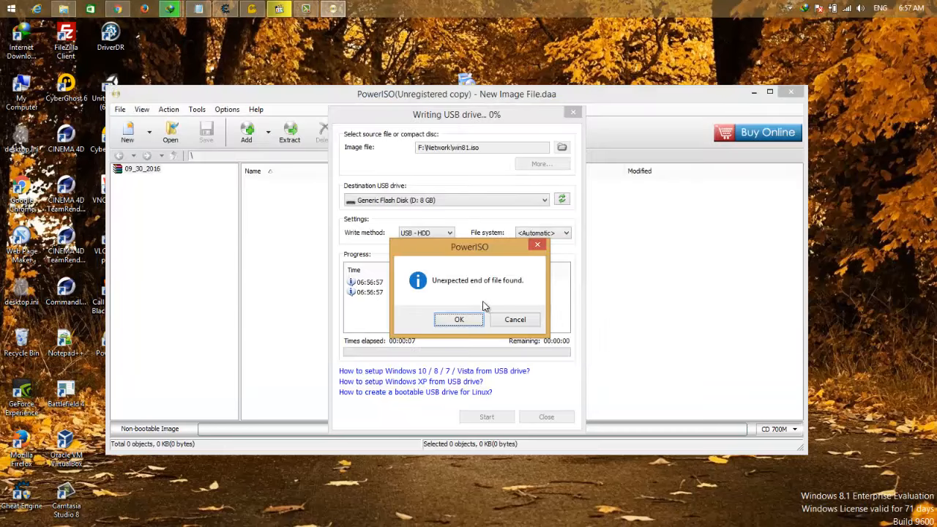
# Step: Dismiss the 'Unexpected end of file found' warning so writing continues
pyautogui.click(459, 319)
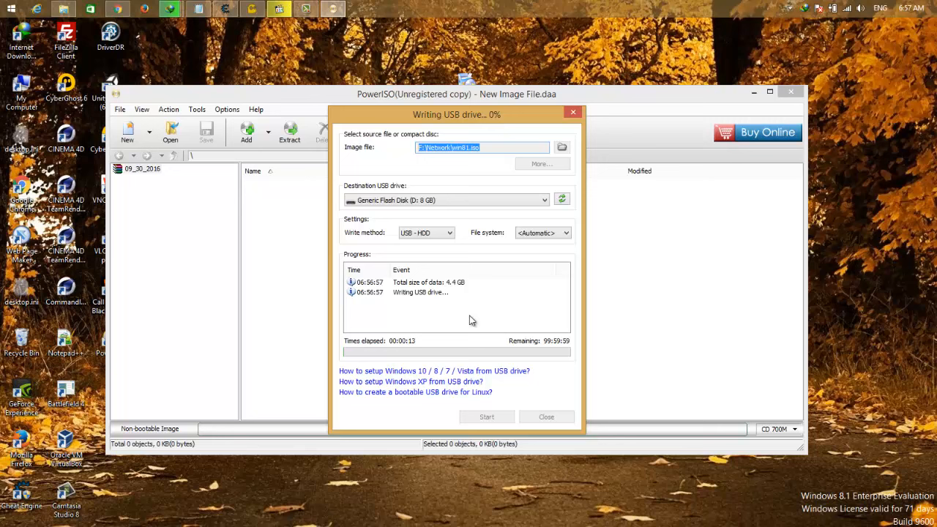
pyautogui.moveTo(438, 171)
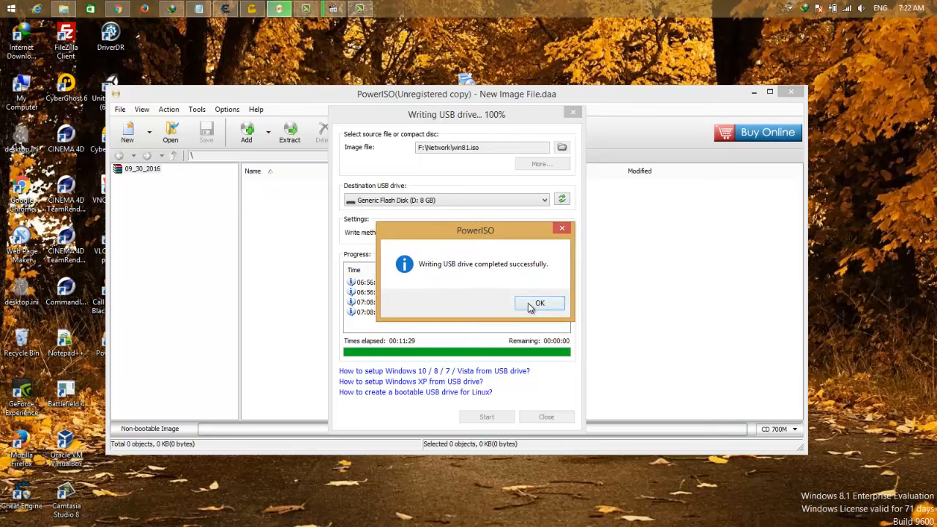
# Step: Acknowledge the success message, close the bootable USB tool and exit PowerISO
pyautogui.click(540, 303)
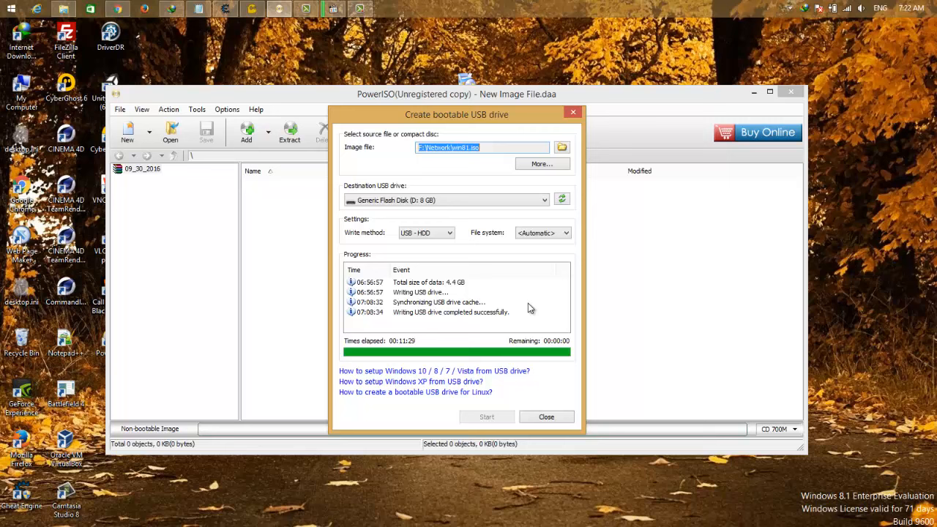
pyautogui.moveTo(548, 430)
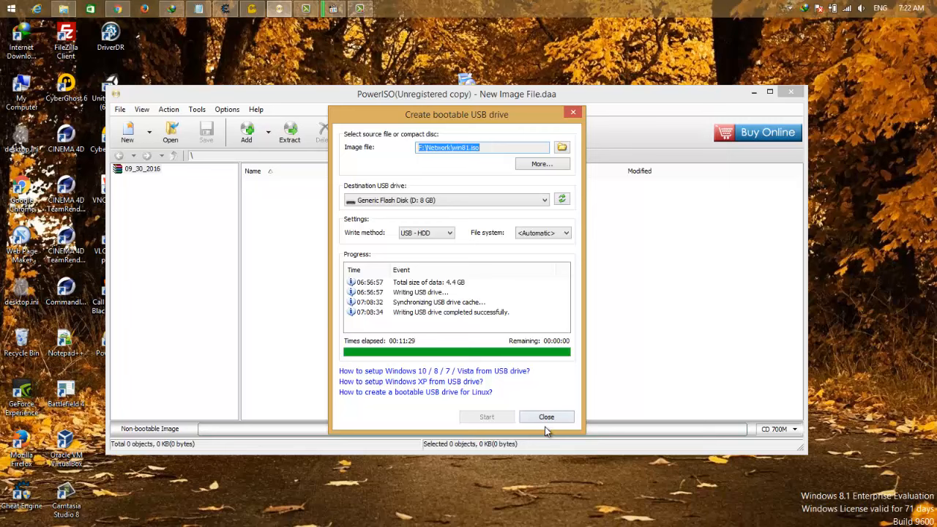
pyautogui.click(547, 416)
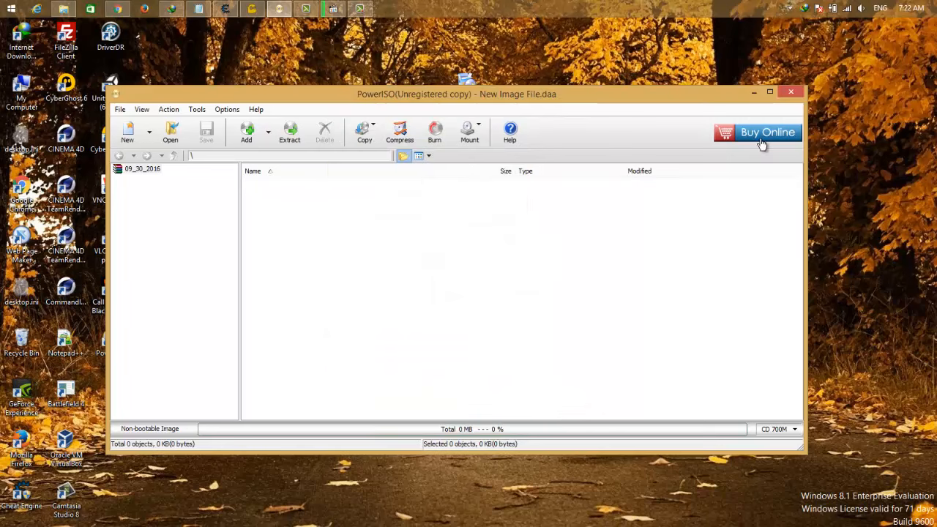
pyautogui.click(791, 92)
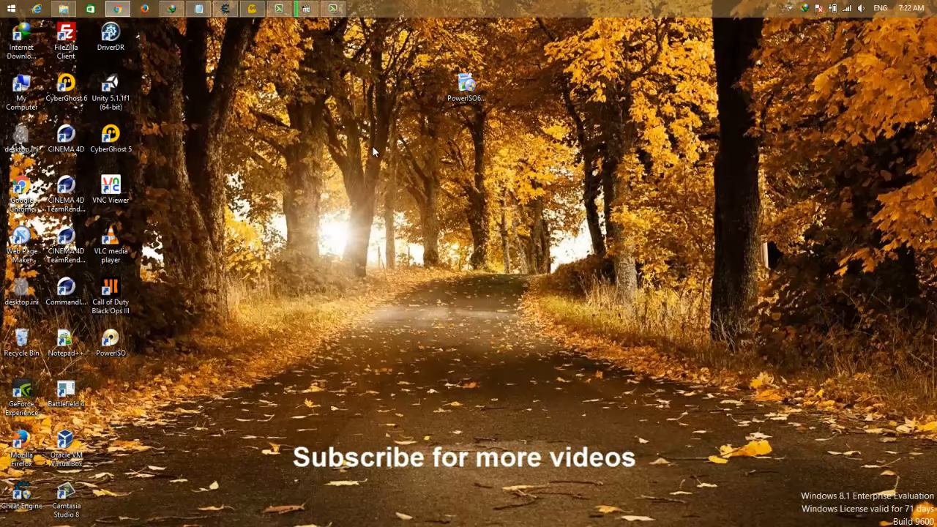